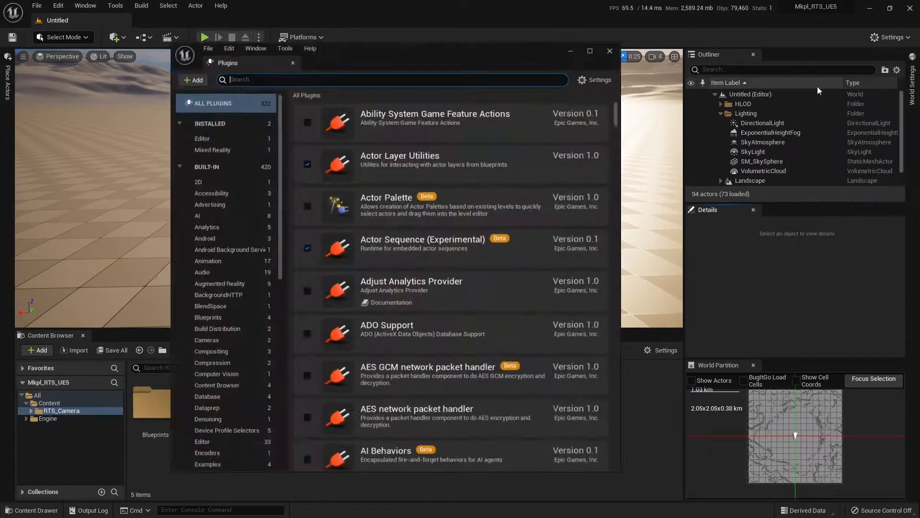
Filter the Plugins list with 'enhan' to show the Enhanced Input plugin enabled.
{"action": "type", "text": "enhanc"}
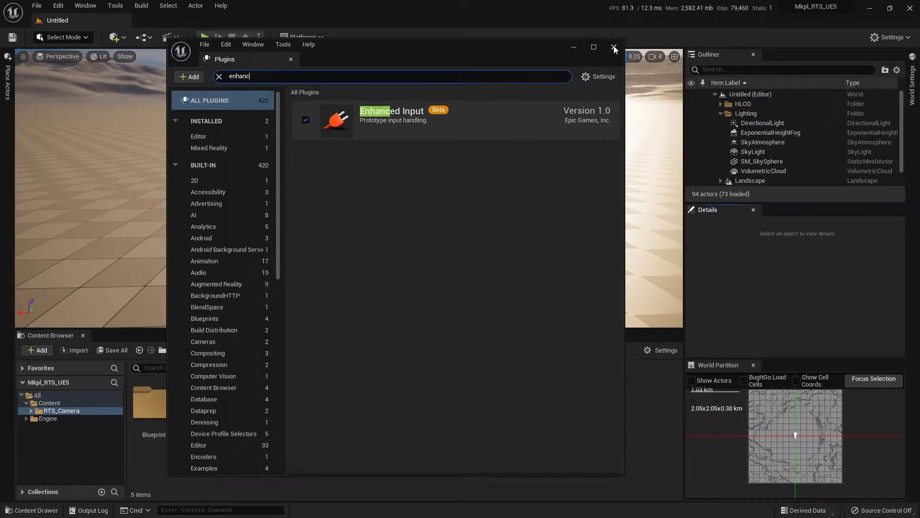
Close Plugins and show Project Settings > Engine > Input with Enhanced default classes.
{"action": "left_click", "coordinate": [886, 36]}
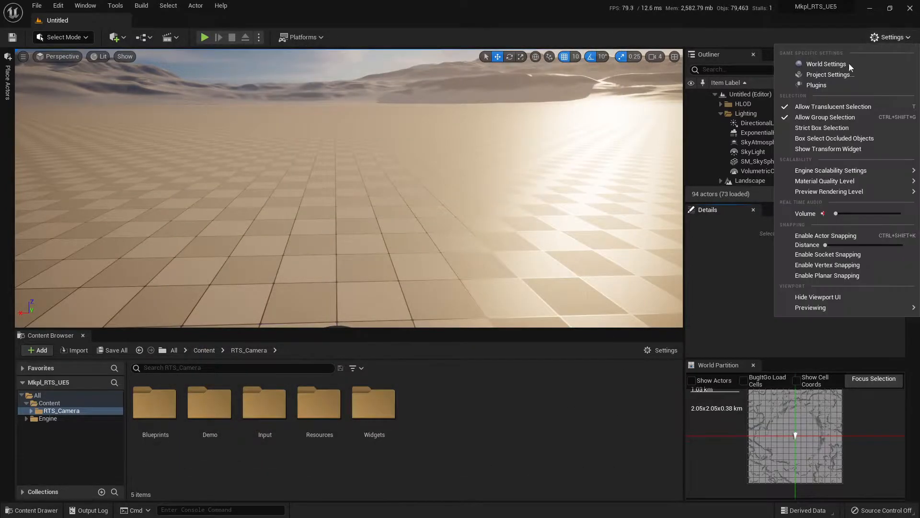
{"action": "left_click", "coordinate": [830, 74]}
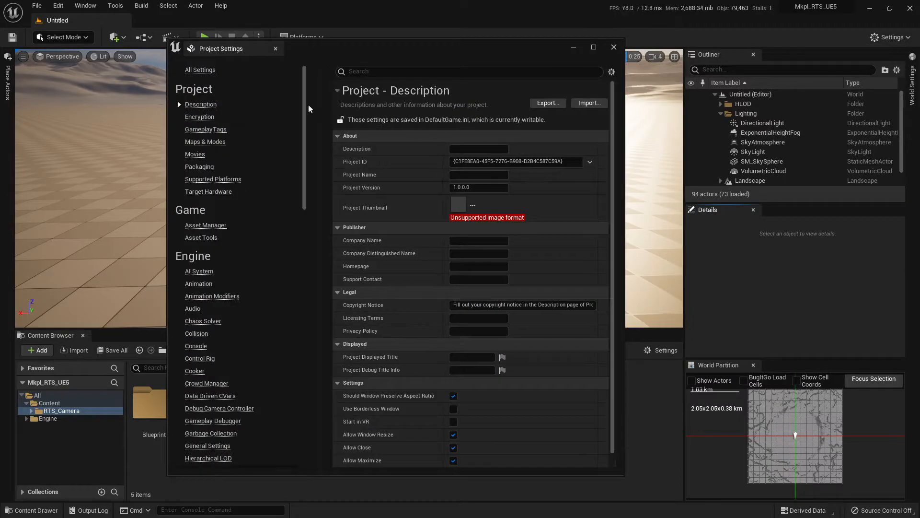
{"action": "scroll", "scroll_direction": "down", "scroll_amount": 3}
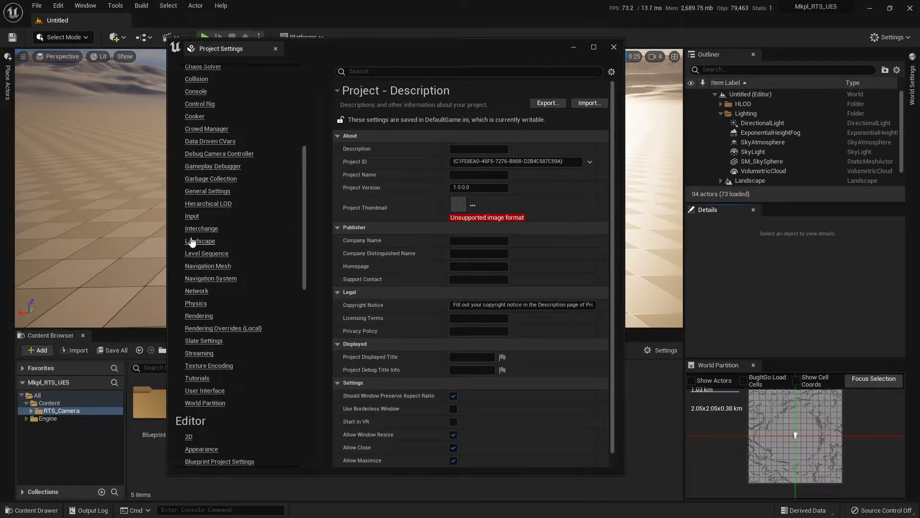
{"action": "left_click", "coordinate": [191, 216]}
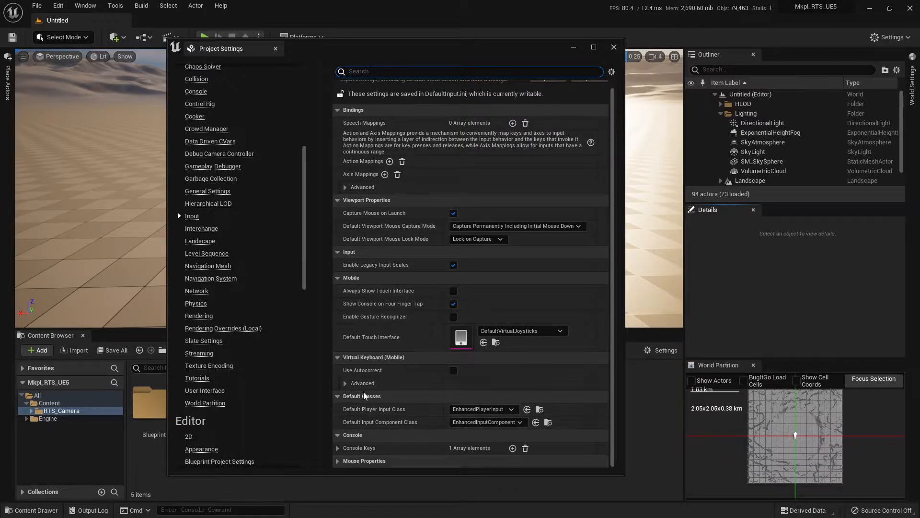
{"action": "mouse_move", "coordinate": [389, 393]}
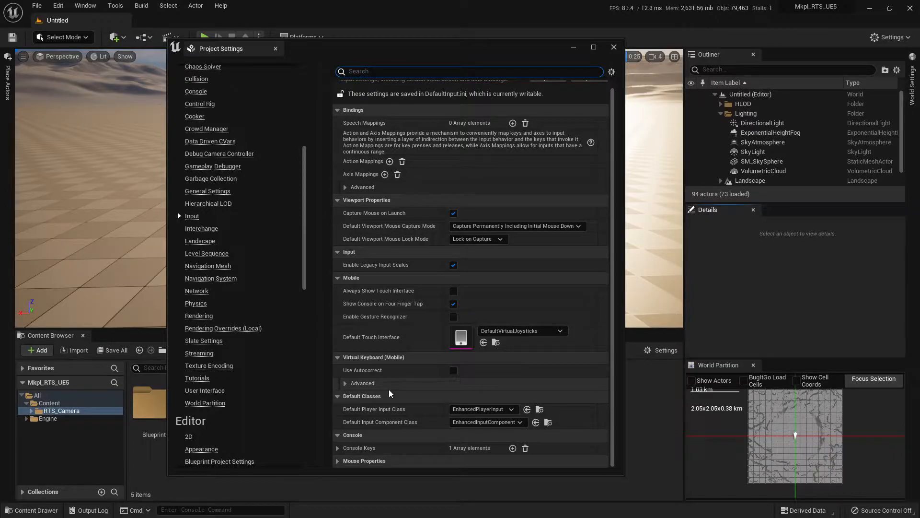
{"action": "mouse_move", "coordinate": [387, 372]}
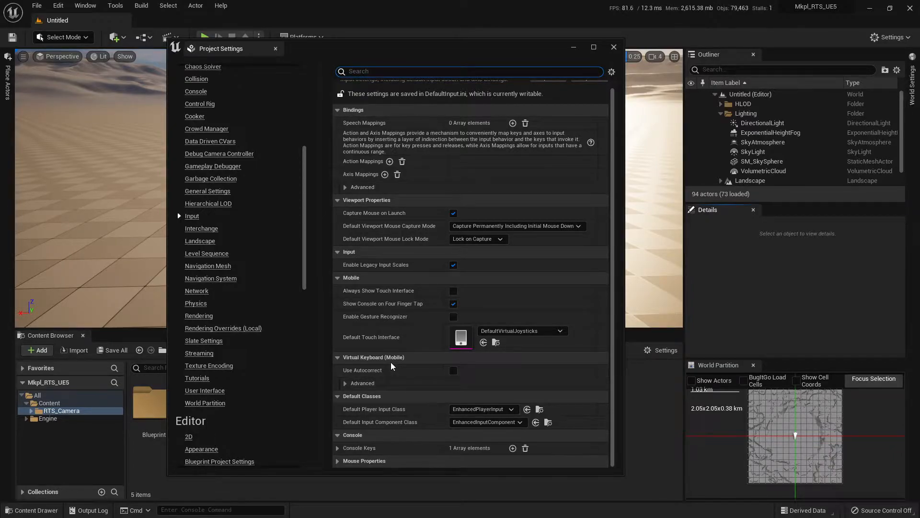
{"action": "mouse_move", "coordinate": [370, 412]}
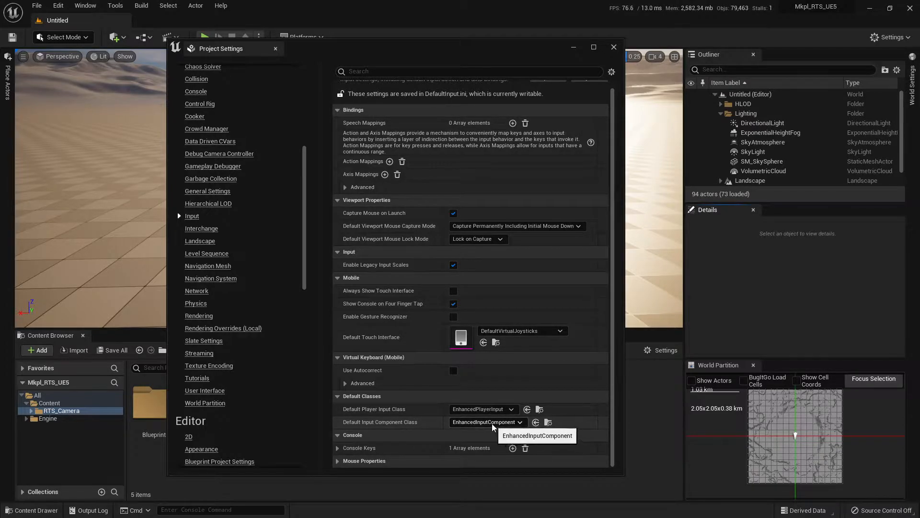
{"action": "mouse_move", "coordinate": [413, 431]}
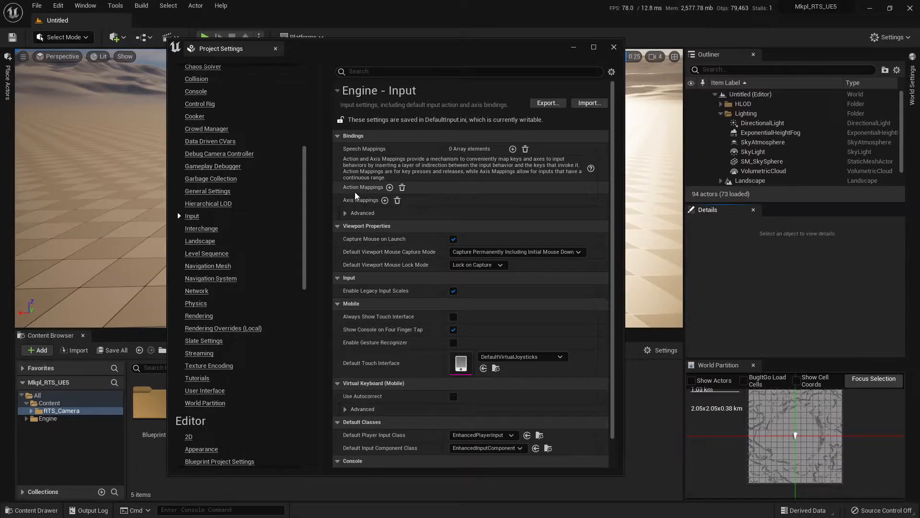
{"action": "mouse_move", "coordinate": [372, 194]}
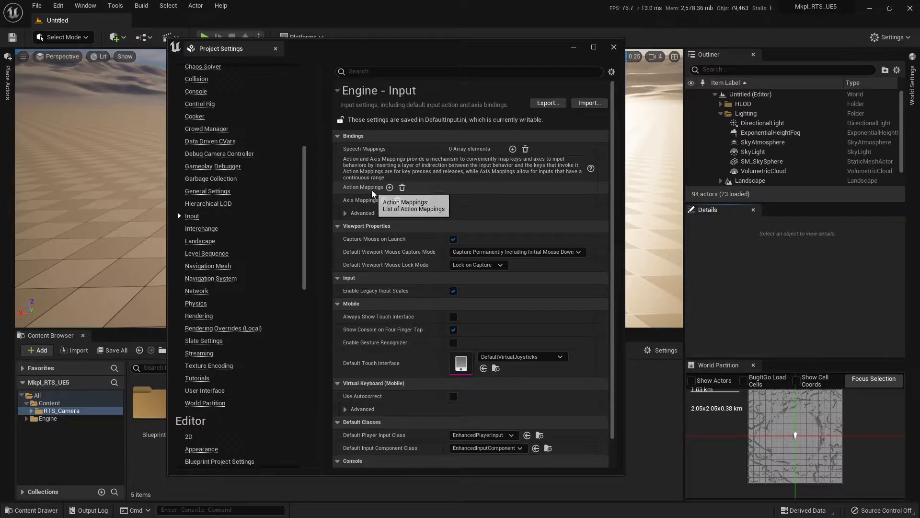
{"action": "mouse_move", "coordinate": [373, 202]}
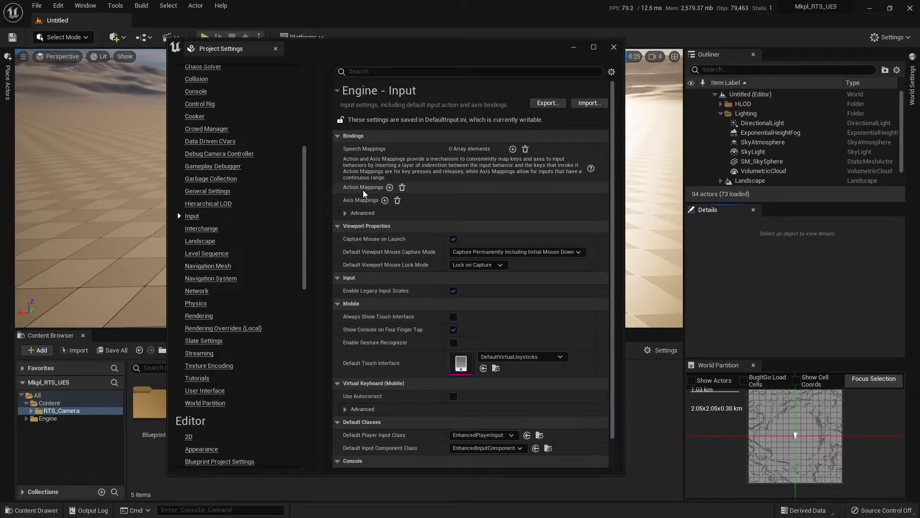
{"action": "mouse_move", "coordinate": [364, 190]}
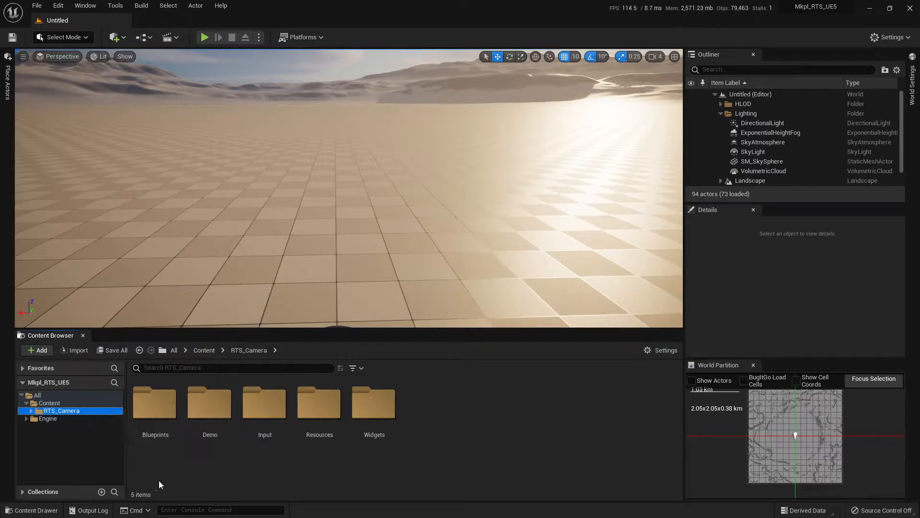
Load the Overview level from the RTS_Camera Demo folder.
{"action": "double_click", "coordinate": [210, 403]}
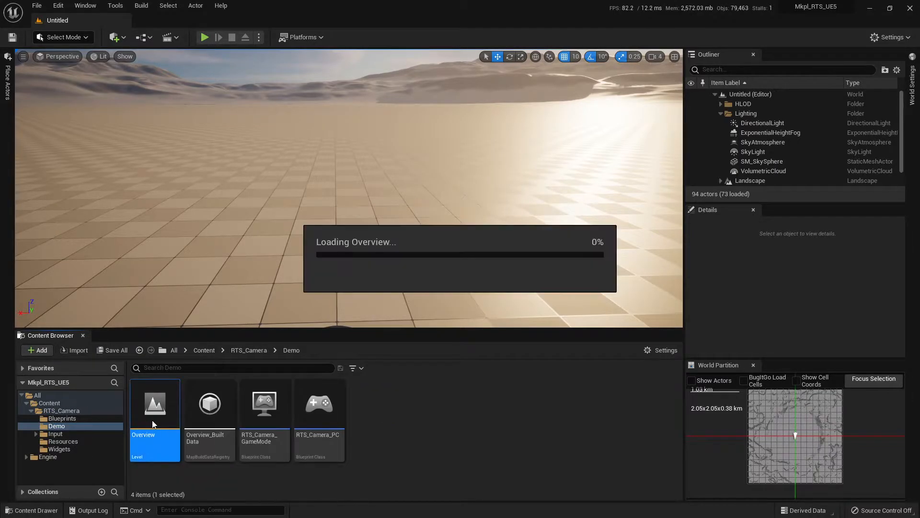
{"action": "double_click", "coordinate": [155, 404]}
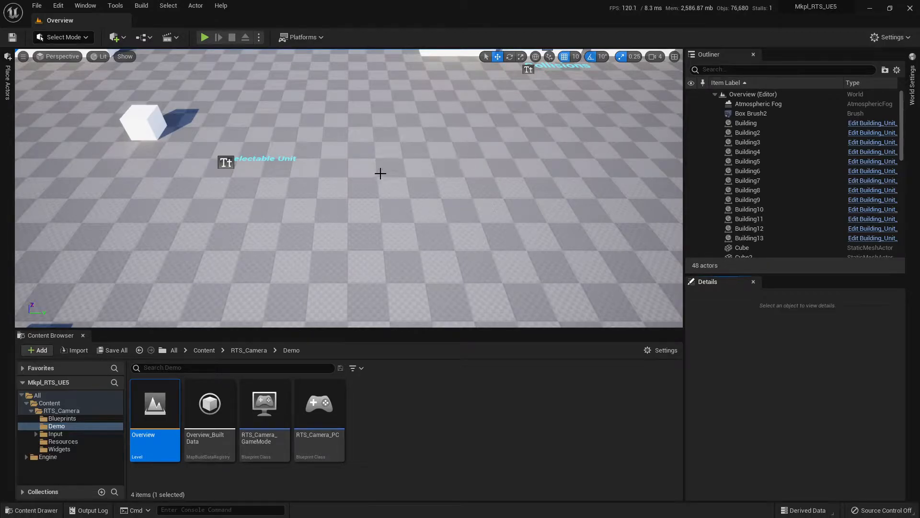
Play the Overview demo level in the editor to try the RTS camera.
{"action": "left_click", "coordinate": [205, 36]}
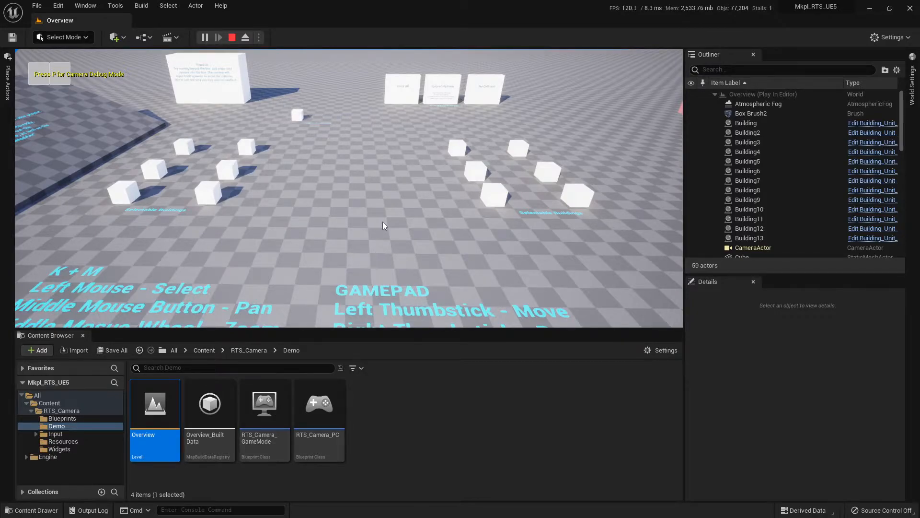
Toggle Camera Debug Mode on and off with P, then stop playing the level.
{"action": "key", "text": "p"}
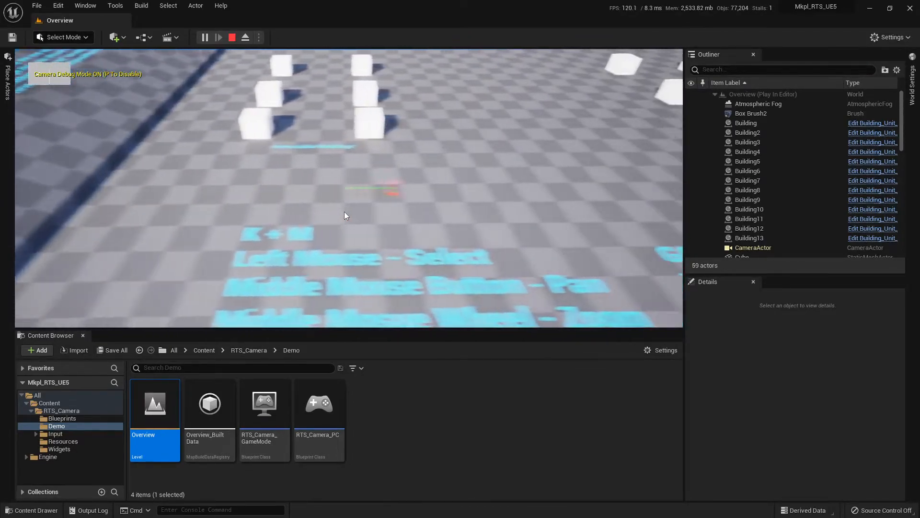
{"action": "key", "text": "p"}
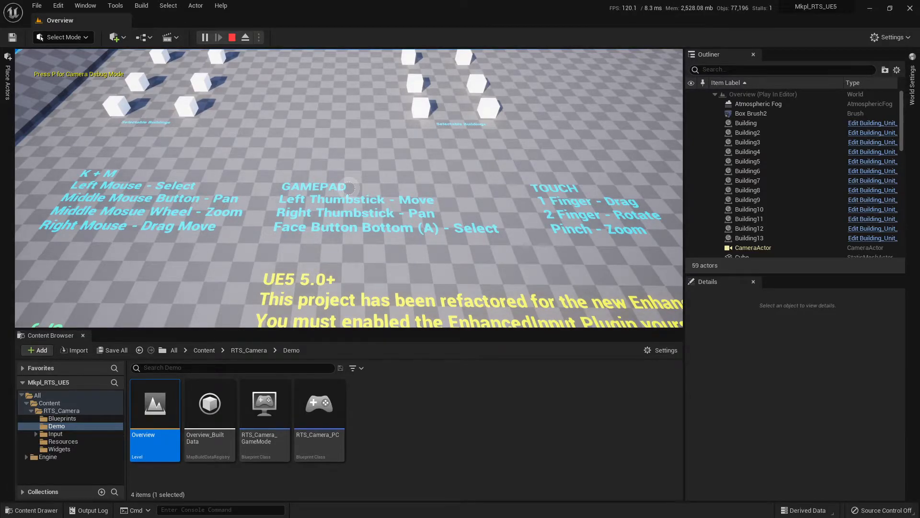
{"action": "left_click", "coordinate": [231, 37]}
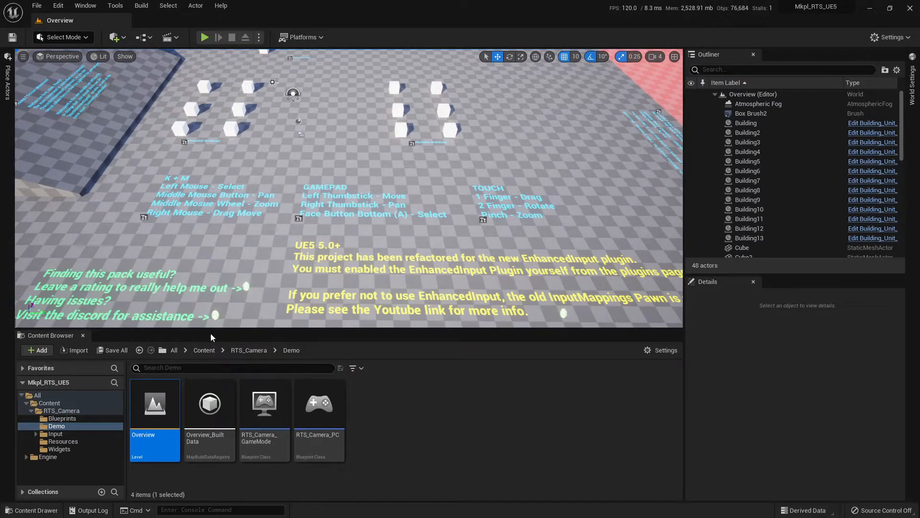
Browse to the pack's Blueprints folder and select the RTS_Camera blueprint.
{"action": "left_click", "coordinate": [61, 410]}
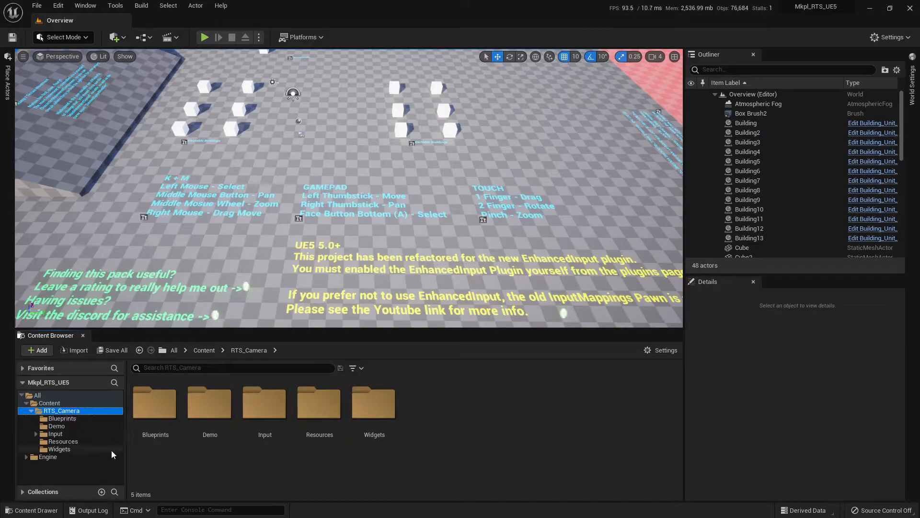
{"action": "left_click", "coordinate": [156, 403]}
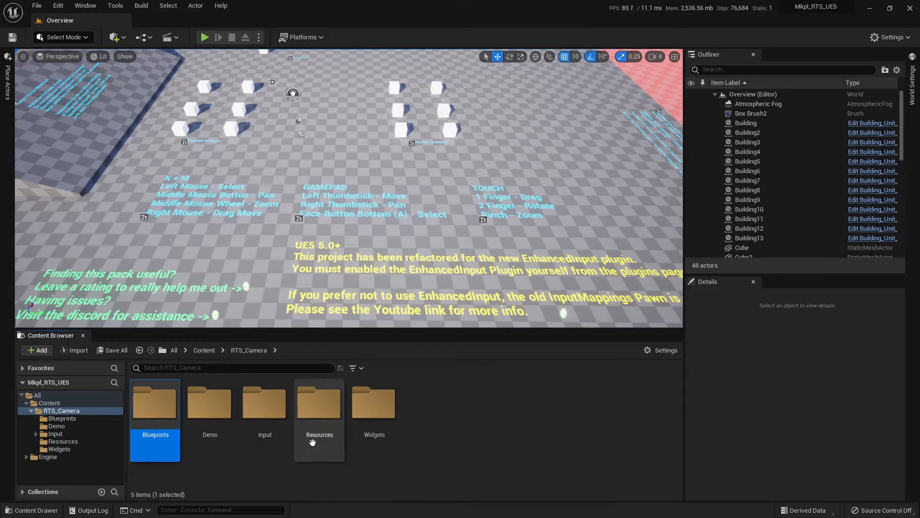
{"action": "left_click", "coordinate": [61, 418]}
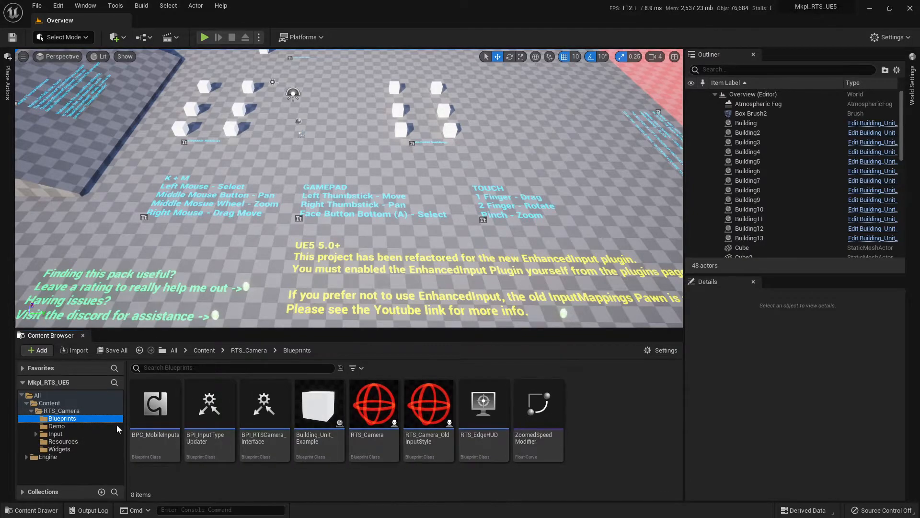
{"action": "left_click", "coordinate": [370, 404]}
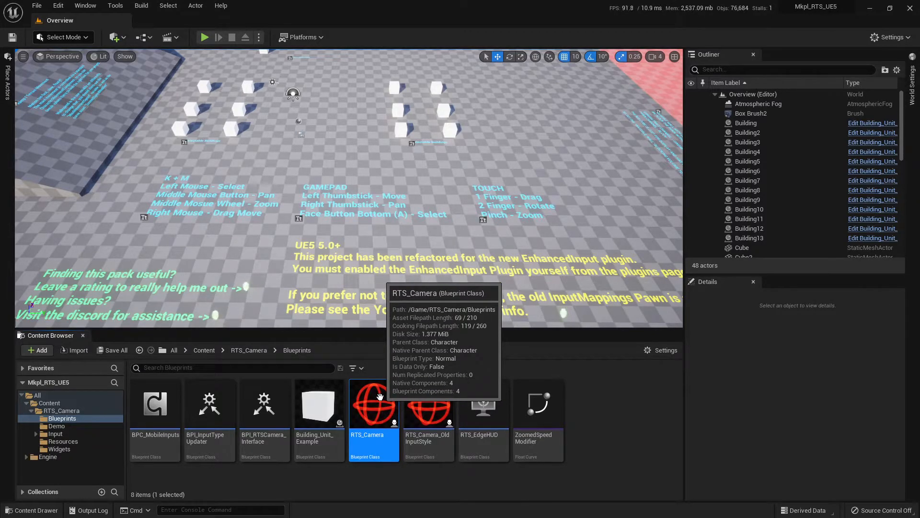
{"action": "mouse_move", "coordinate": [431, 392]}
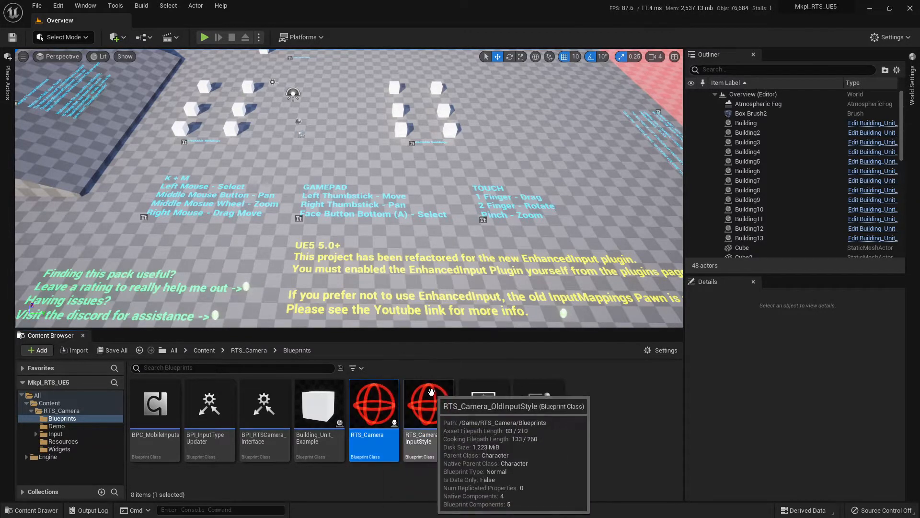
Compare RTS_Camera_OldInputStyle with RTS_Camera, then edit RTS_Camera.
{"action": "left_click", "coordinate": [430, 404]}
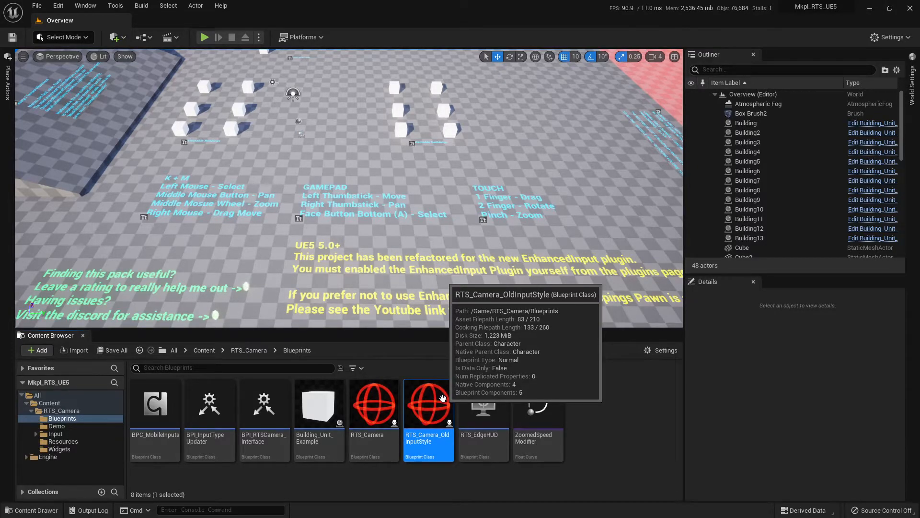
{"action": "left_click", "coordinate": [374, 405]}
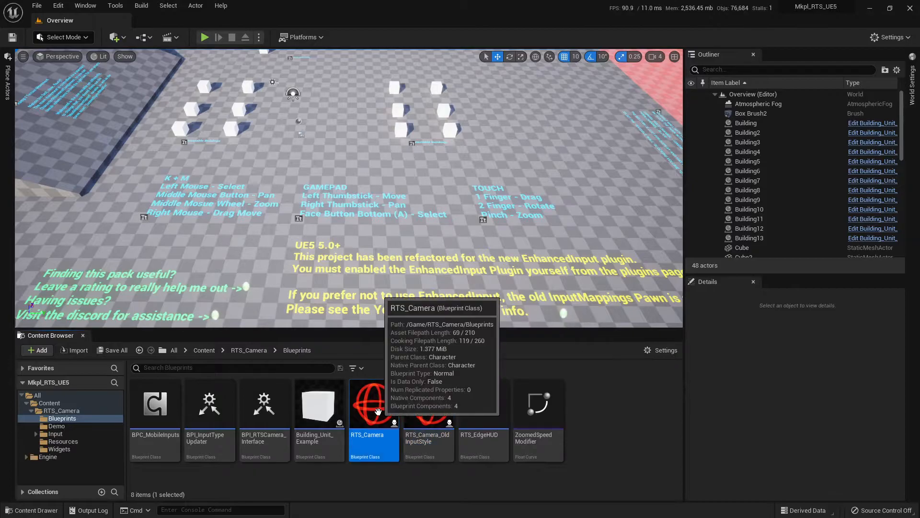
{"action": "mouse_move", "coordinate": [377, 411]}
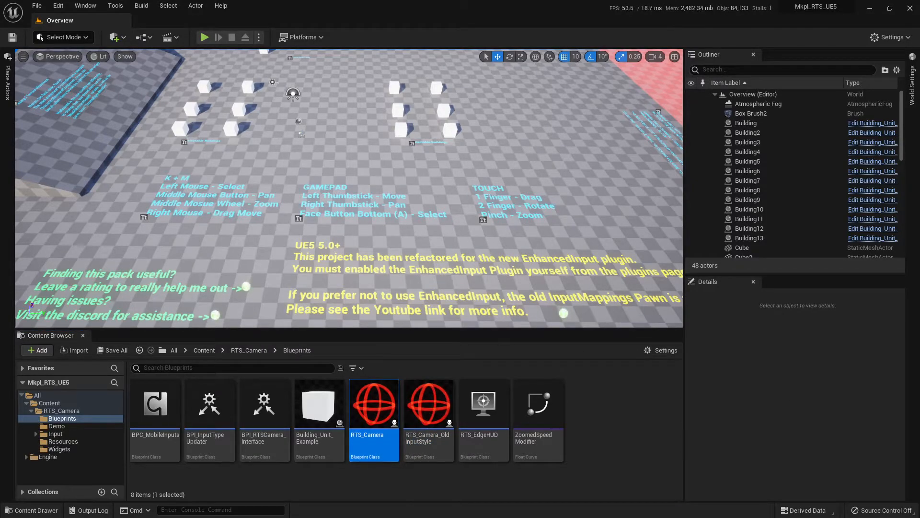
{"action": "double_click", "coordinate": [374, 404]}
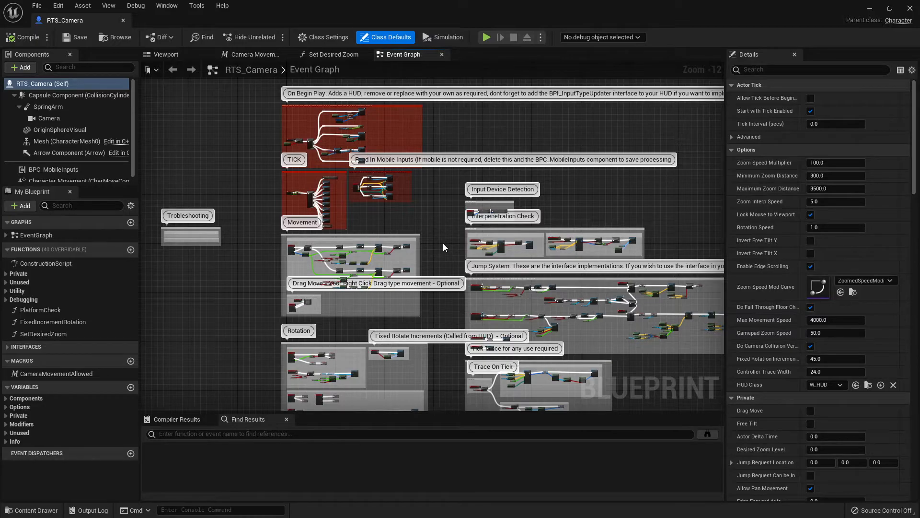
{"action": "mouse_move", "coordinate": [91, 167]}
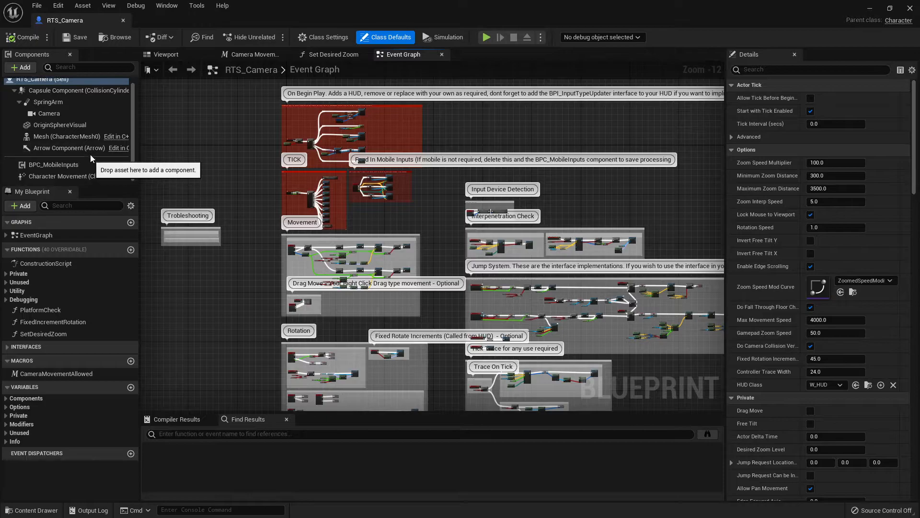
Select the Character Movement component to show its settings.
{"action": "left_click", "coordinate": [63, 176]}
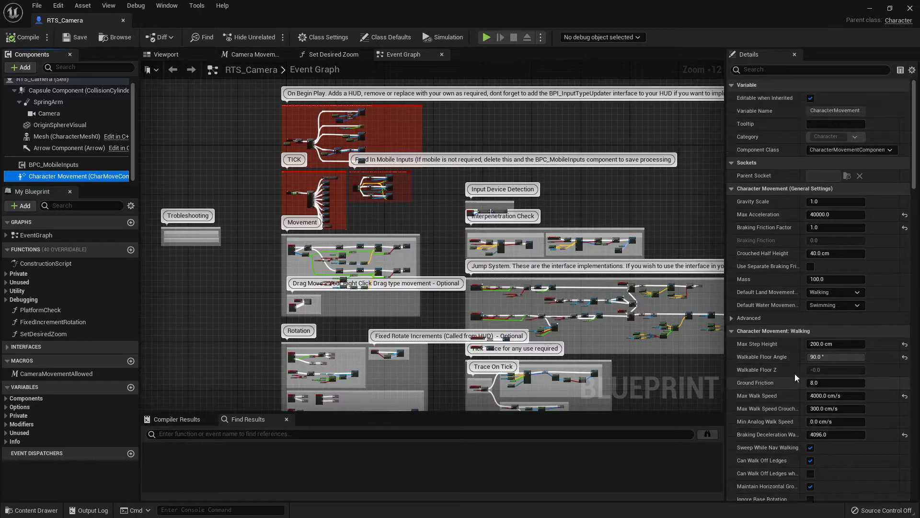
{"action": "mouse_move", "coordinate": [905, 227]}
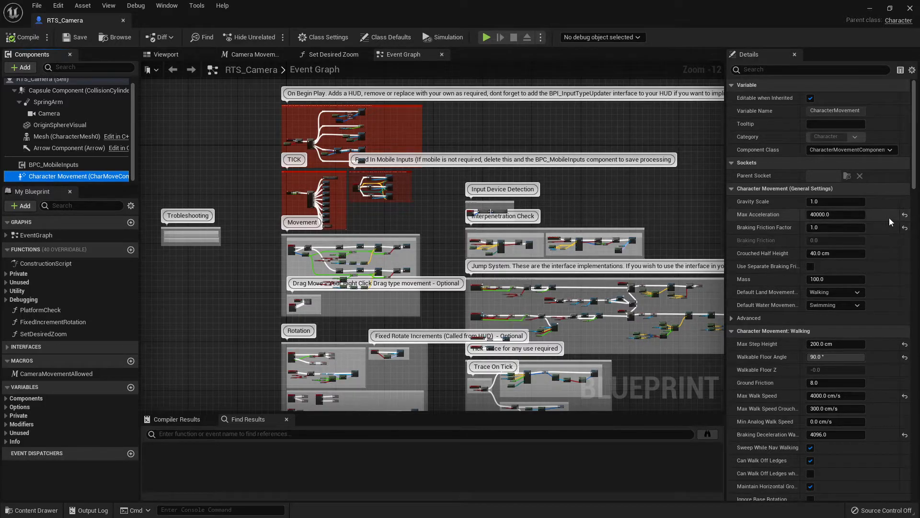
Scroll through Character Movement walking and jumping values, then list the Options variables.
{"action": "scroll", "scroll_direction": "down", "scroll_amount": 3}
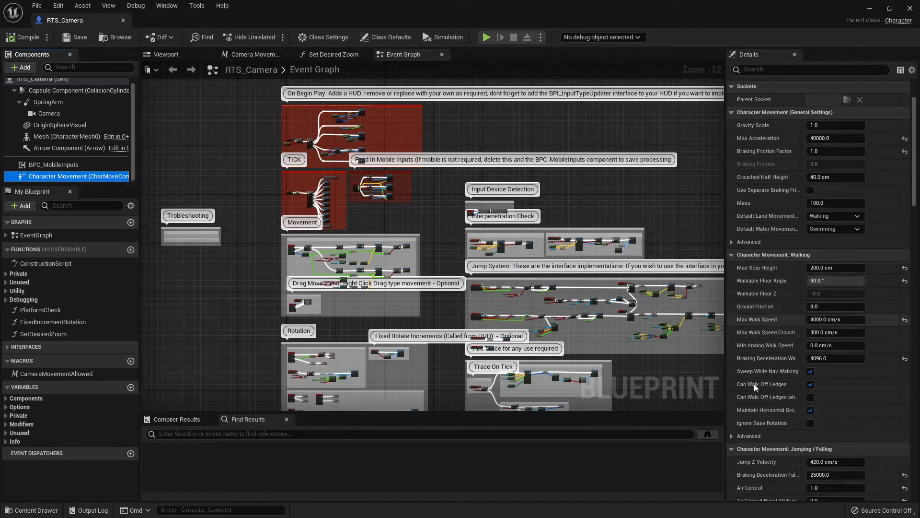
{"action": "scroll", "scroll_direction": "down", "scroll_amount": 3}
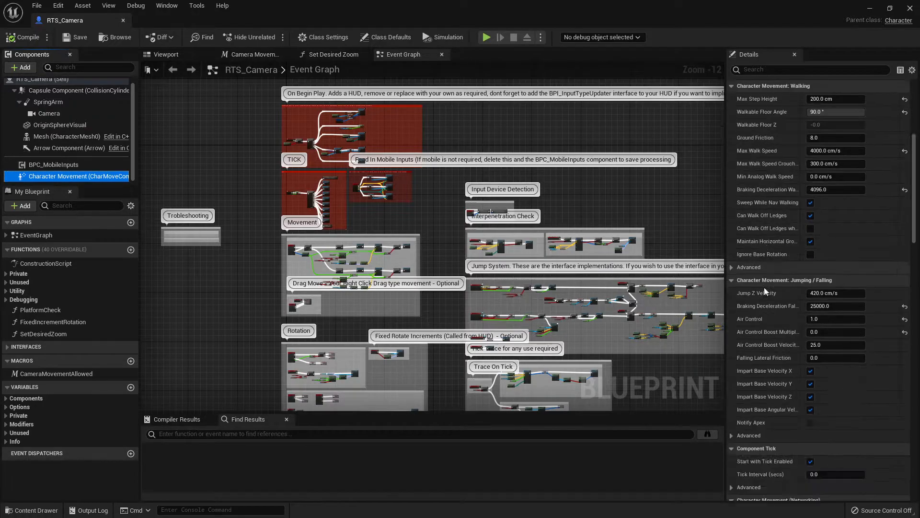
{"action": "mouse_move", "coordinate": [784, 300]}
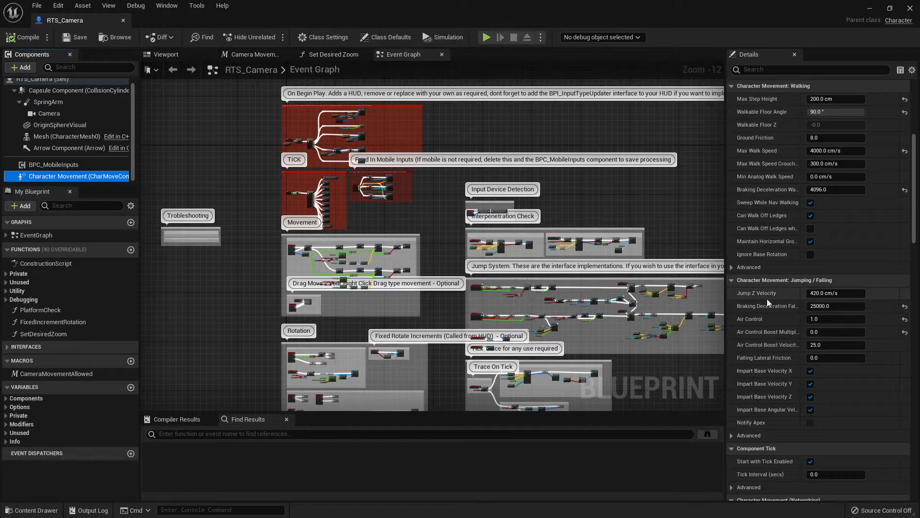
{"action": "mouse_move", "coordinate": [757, 306]}
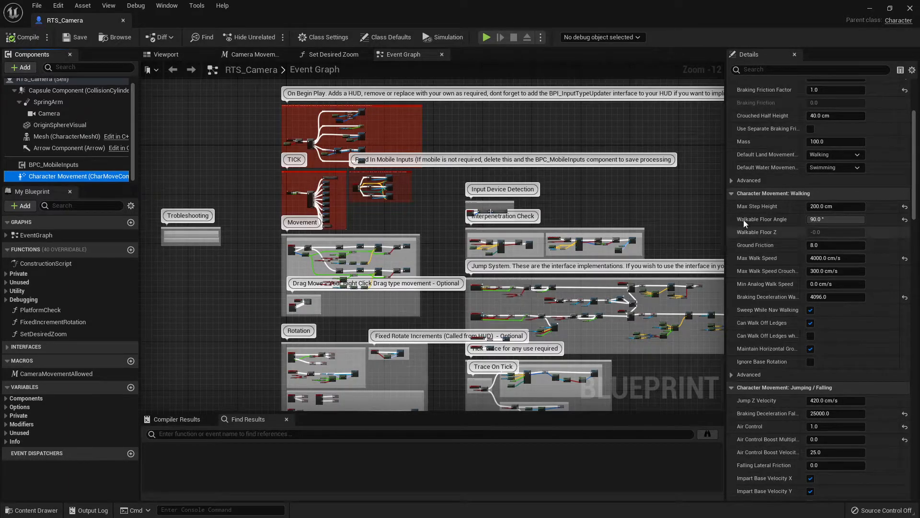
{"action": "mouse_move", "coordinate": [772, 220]}
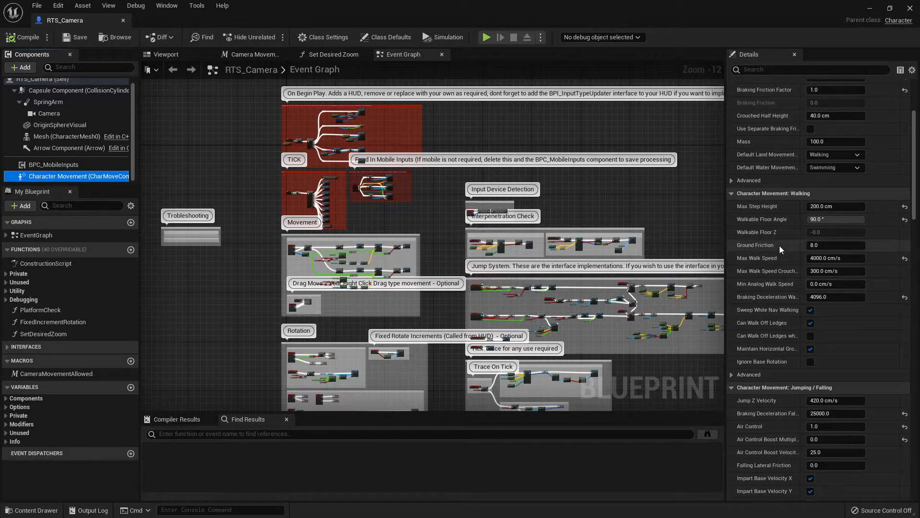
{"action": "left_click", "coordinate": [19, 407]}
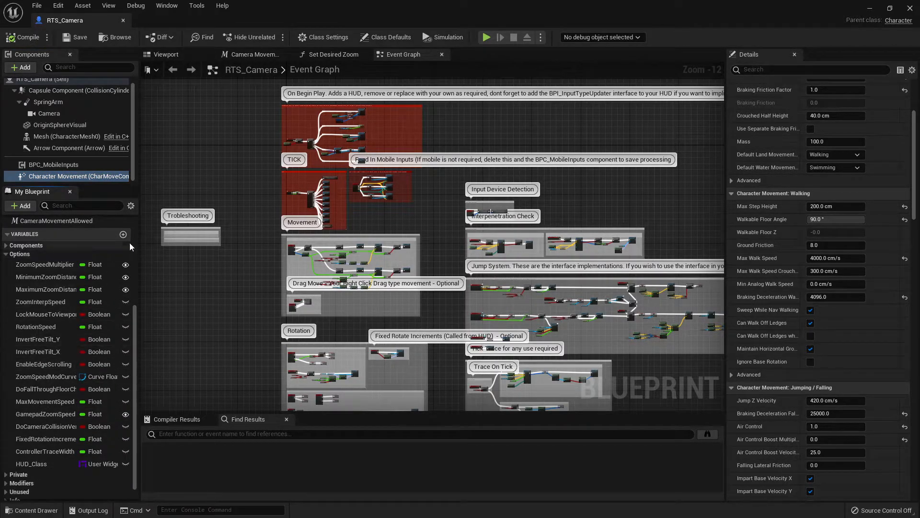
Inspect ZoomSpeedMultiplier, MaximumZoomDistance, LockMouseToViewport, EnableEdgeScrolling and DoCameraCollisionVerticlePulse defaults.
{"action": "left_click", "coordinate": [44, 265]}
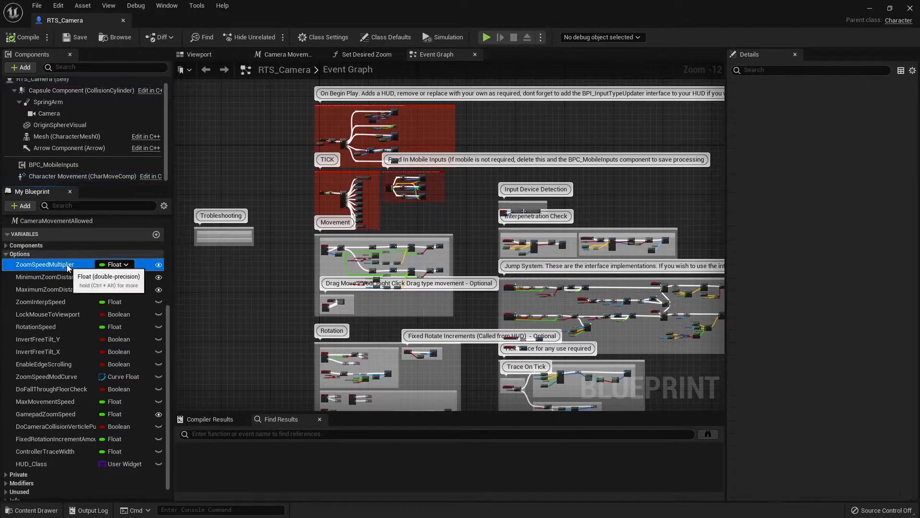
{"action": "left_click", "coordinate": [45, 265]}
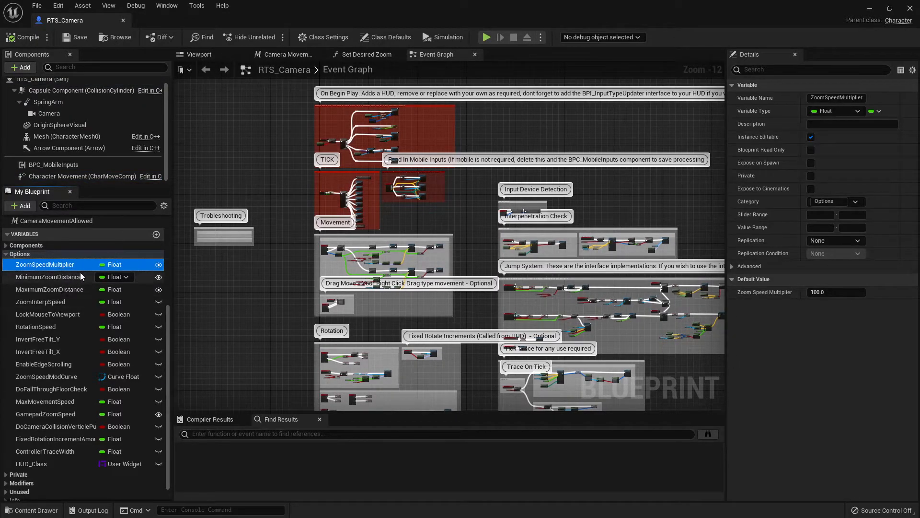
{"action": "left_click", "coordinate": [50, 289]}
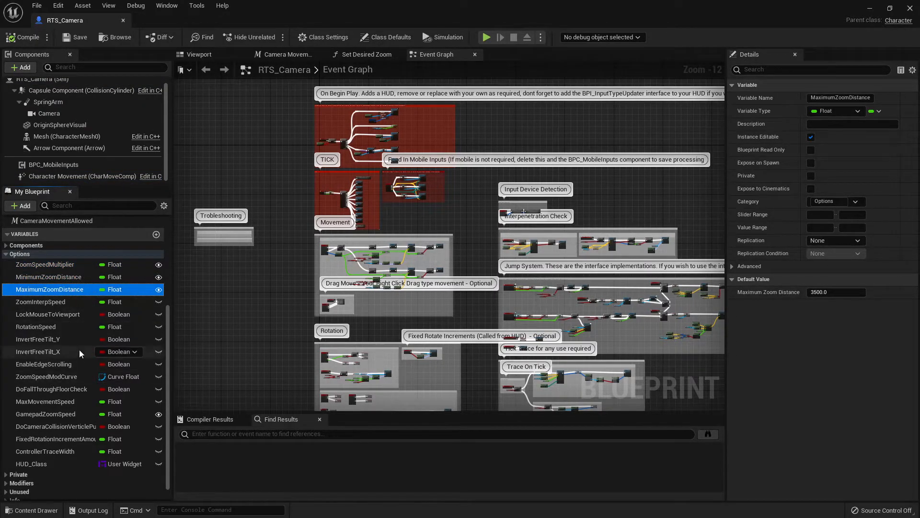
{"action": "left_click", "coordinate": [48, 313]}
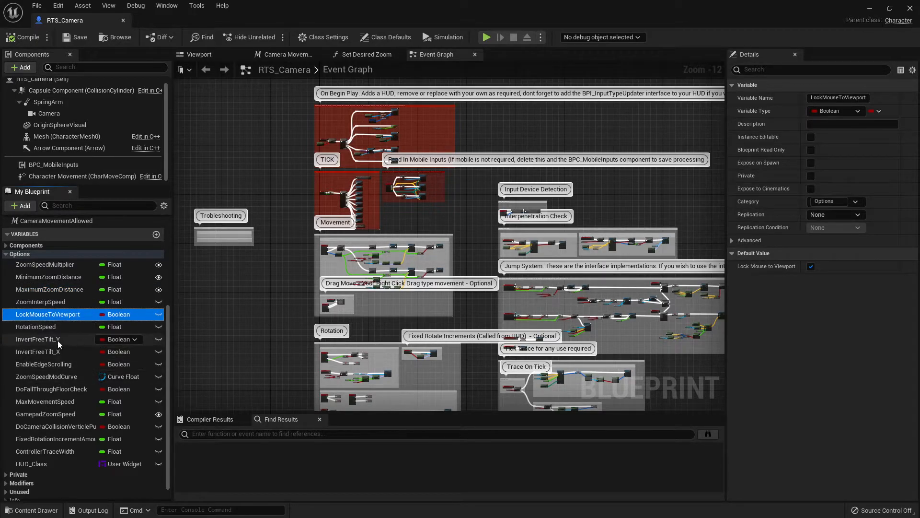
{"action": "left_click", "coordinate": [44, 365]}
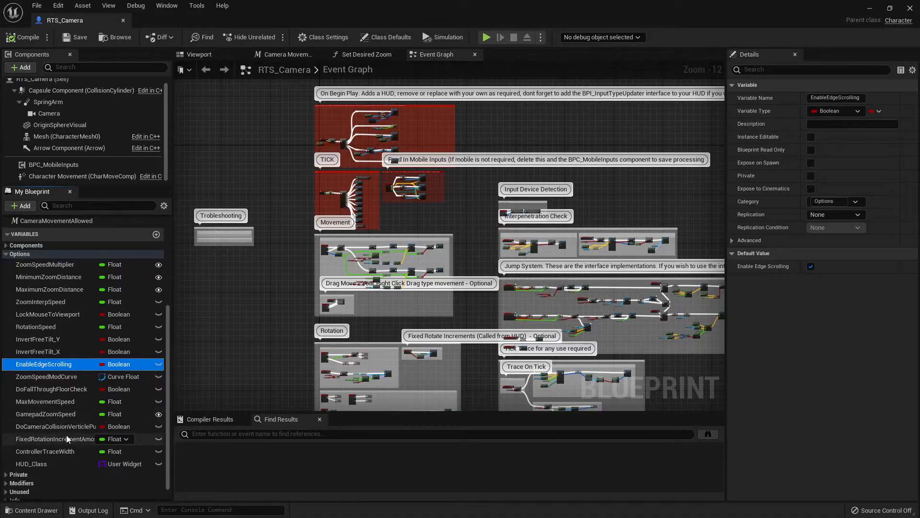
{"action": "left_click", "coordinate": [46, 414]}
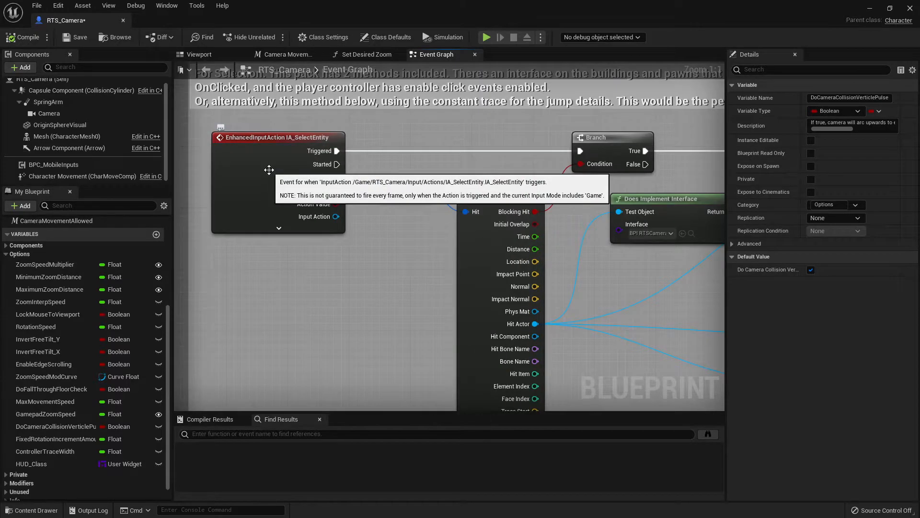
Scroll the IA_SelectEntity nodes before returning to the level editor's Blueprints folder.
{"action": "scroll", "scroll_direction": "down", "scroll_amount": 3}
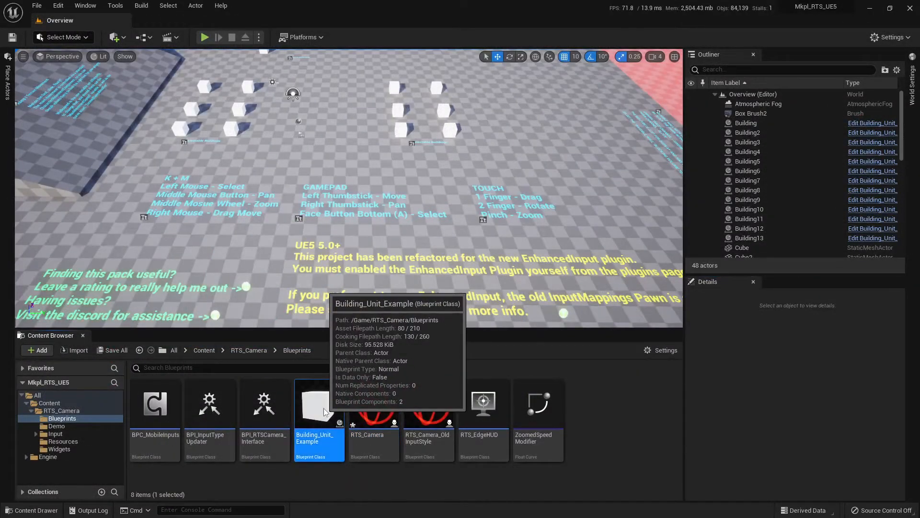
Bring up the Building_Unit_Example blueprint and look through its Event Graph selection events.
{"action": "double_click", "coordinate": [319, 405]}
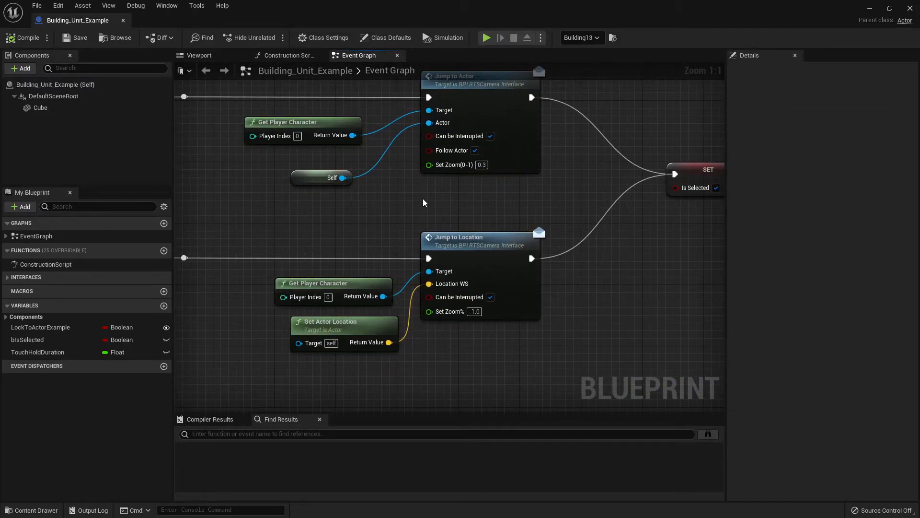
{"action": "scroll", "scroll_direction": "down", "scroll_amount": 3}
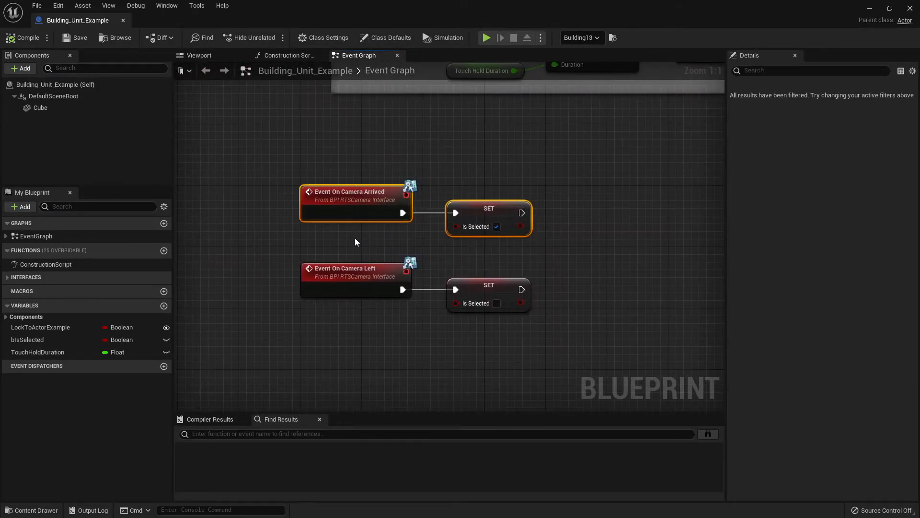
{"action": "left_click", "coordinate": [558, 316]}
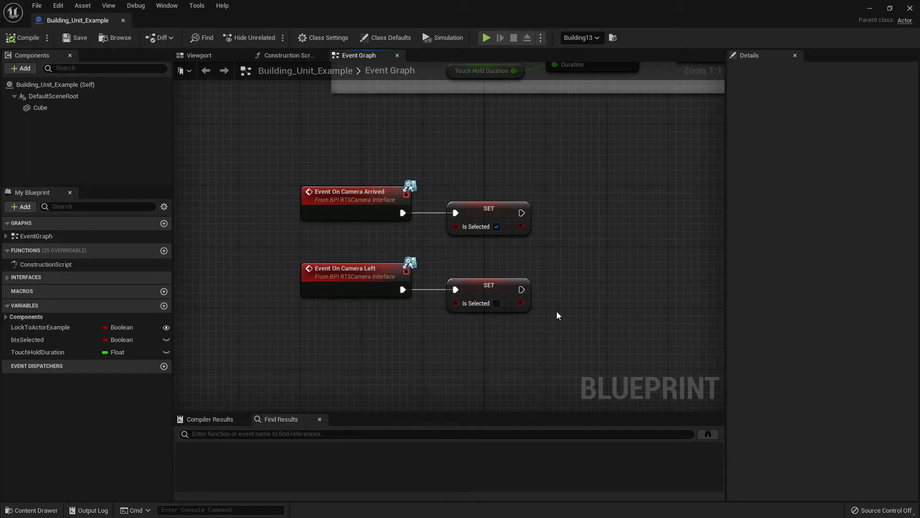
{"action": "mouse_move", "coordinate": [567, 355]}
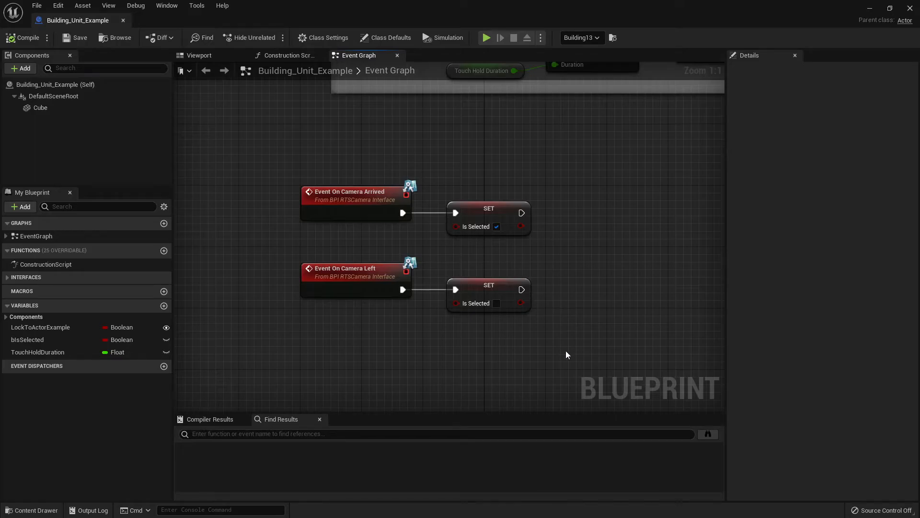
{"action": "mouse_move", "coordinate": [90, 26]}
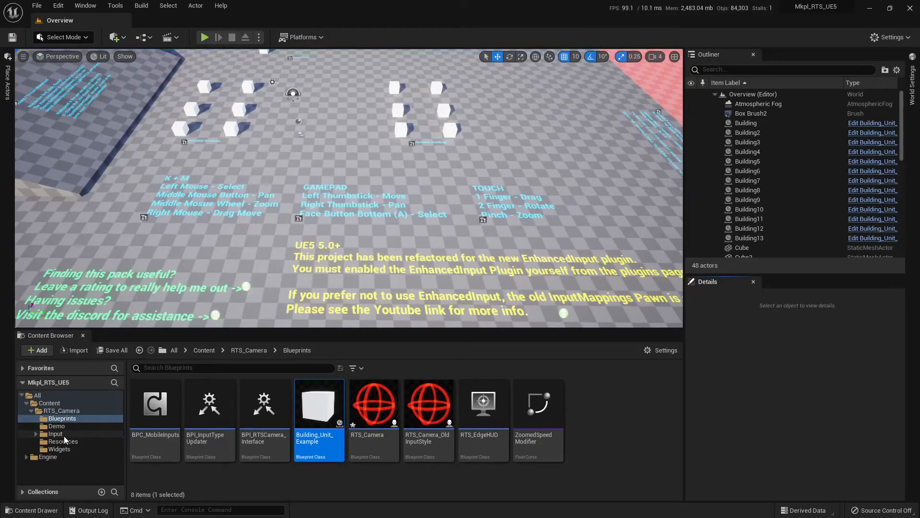
Show the pack's Input folder and select the IA_DragMove input action.
{"action": "left_click", "coordinate": [56, 433]}
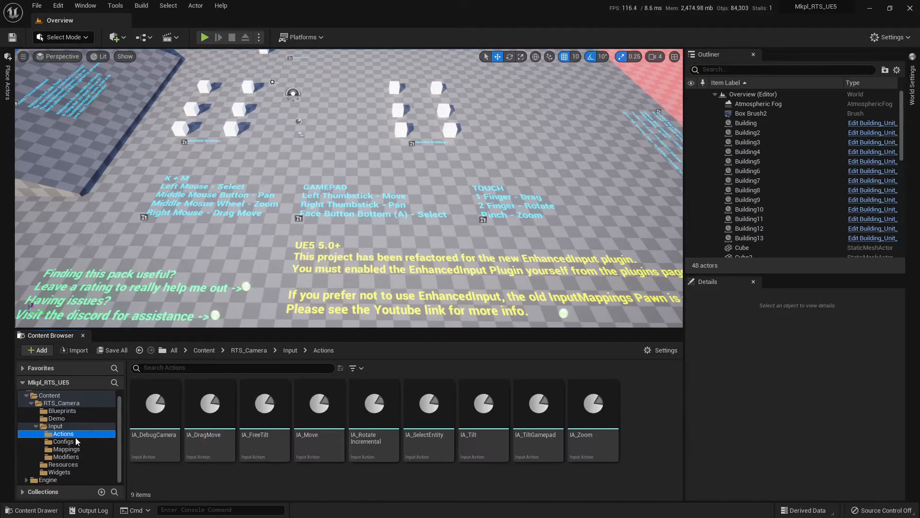
{"action": "left_click", "coordinate": [209, 408]}
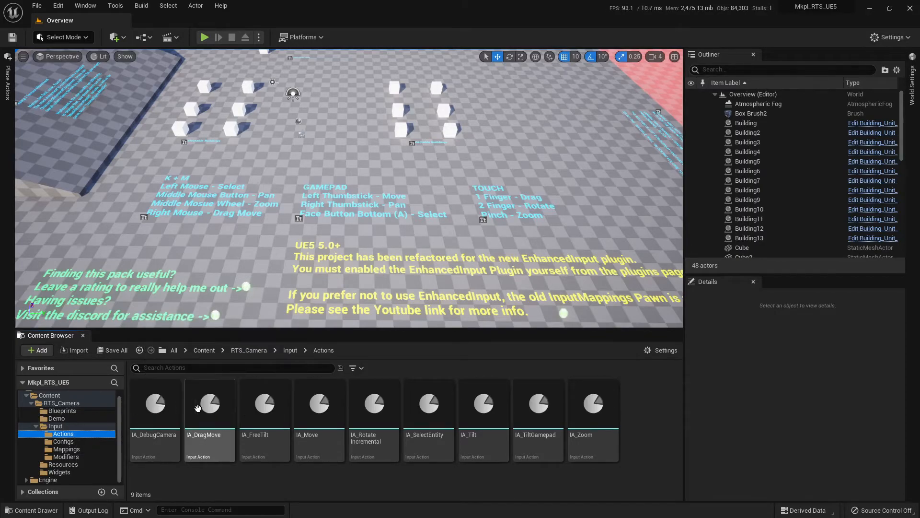
{"action": "mouse_move", "coordinate": [146, 402]}
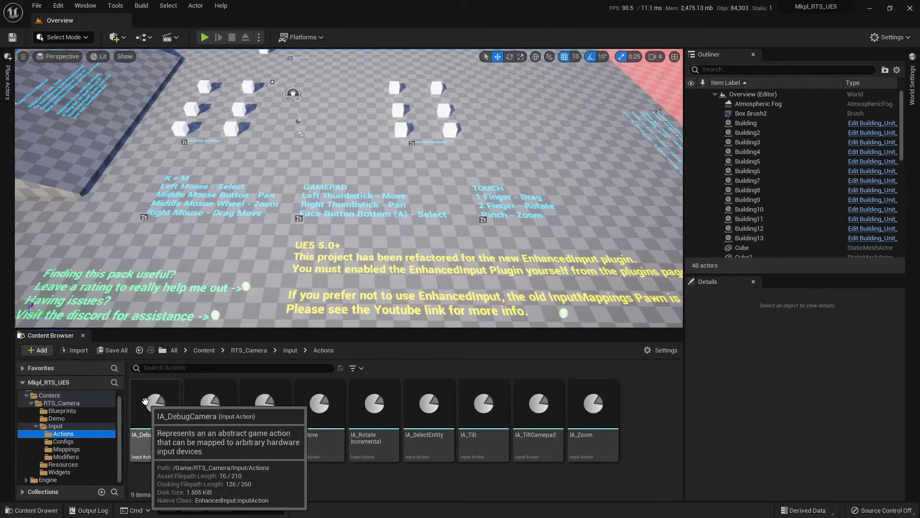
{"action": "mouse_move", "coordinate": [66, 448]}
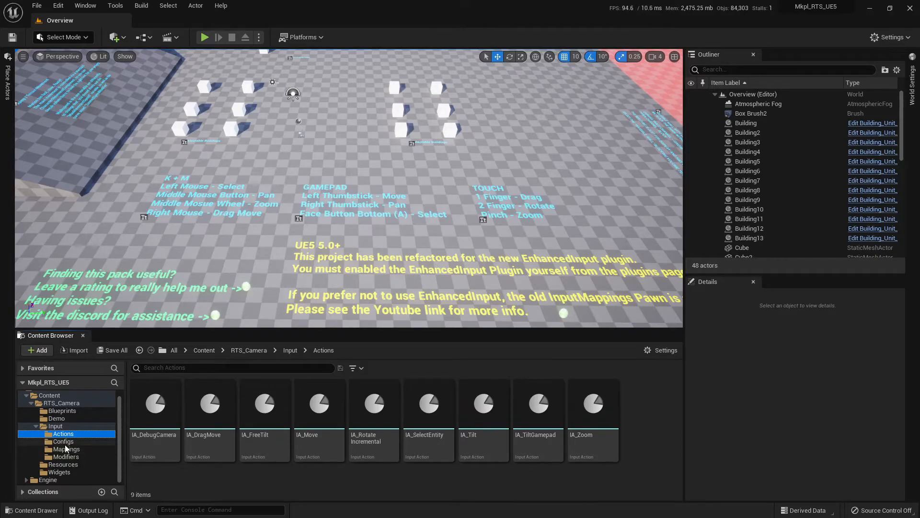
List the Mappings folder and select IMC_KBM, IMC_Gamepad and IMC_CameraDebugControls in turn.
{"action": "left_click", "coordinate": [66, 449]}
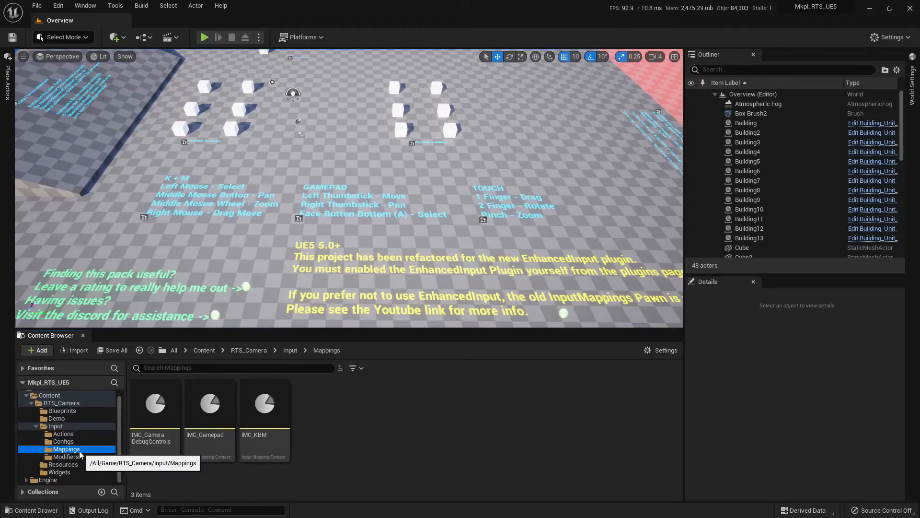
{"action": "left_click", "coordinate": [264, 403]}
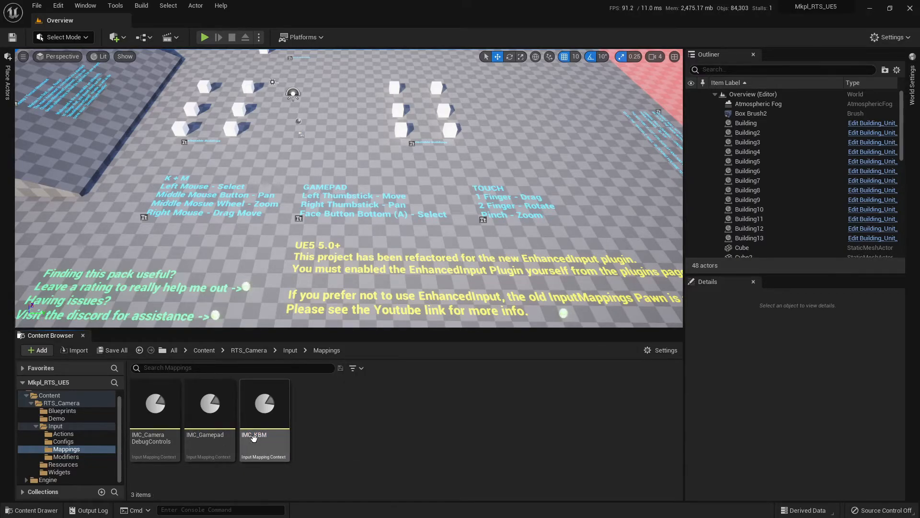
{"action": "left_click", "coordinate": [209, 403]}
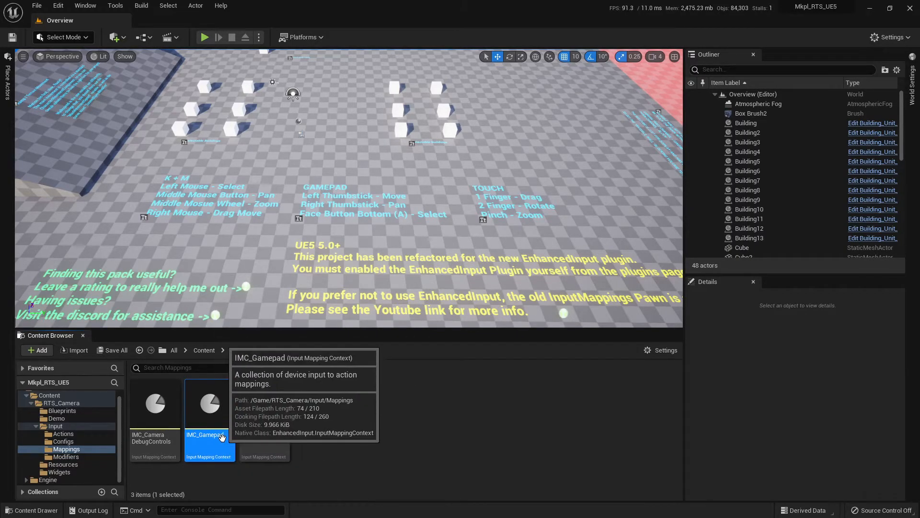
{"action": "left_click", "coordinate": [154, 405]}
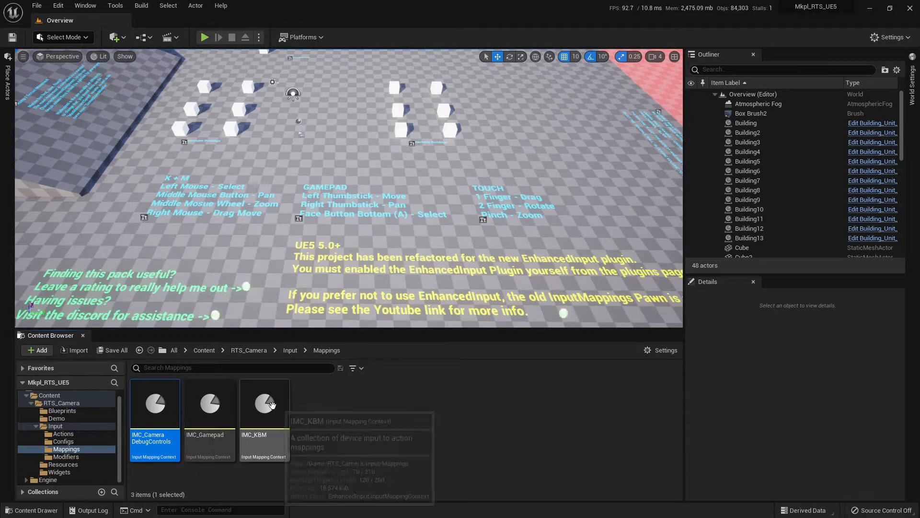
{"action": "mouse_move", "coordinate": [332, 409]}
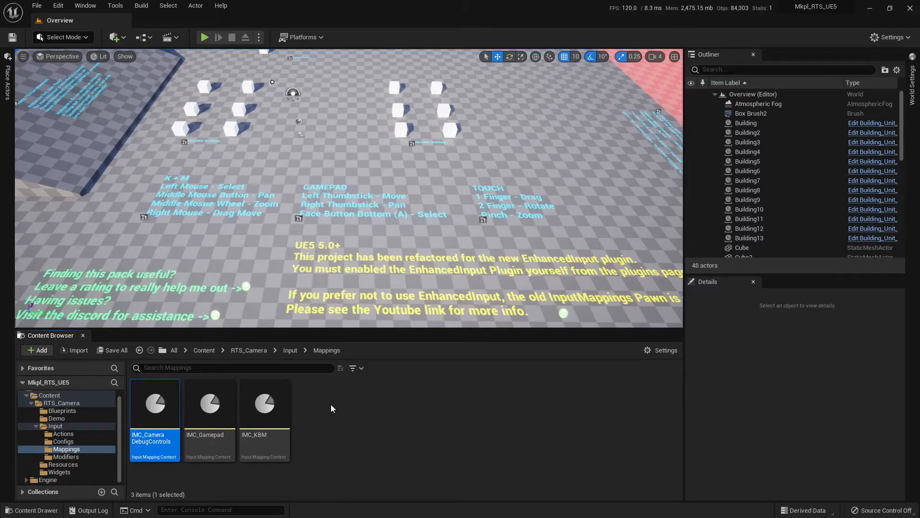
{"action": "left_click", "coordinate": [265, 402]}
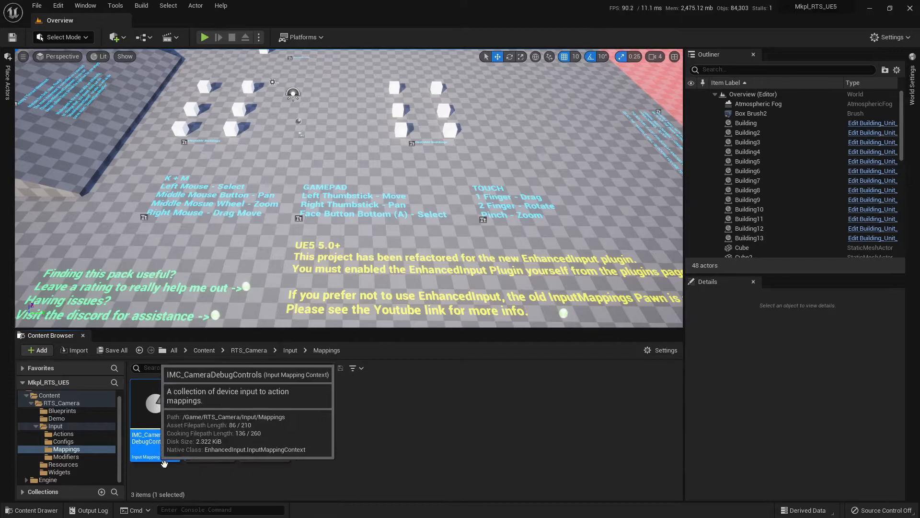
{"action": "double_click", "coordinate": [146, 405]}
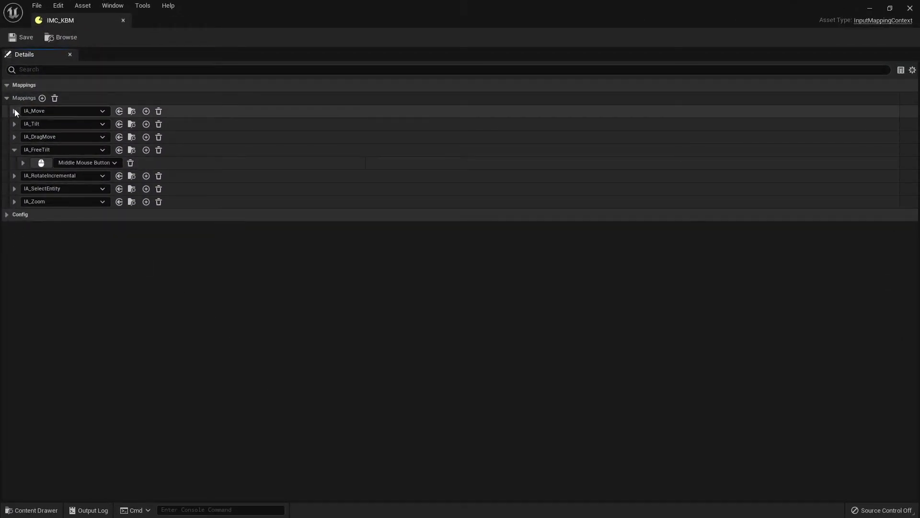
{"action": "left_click", "coordinate": [15, 111]}
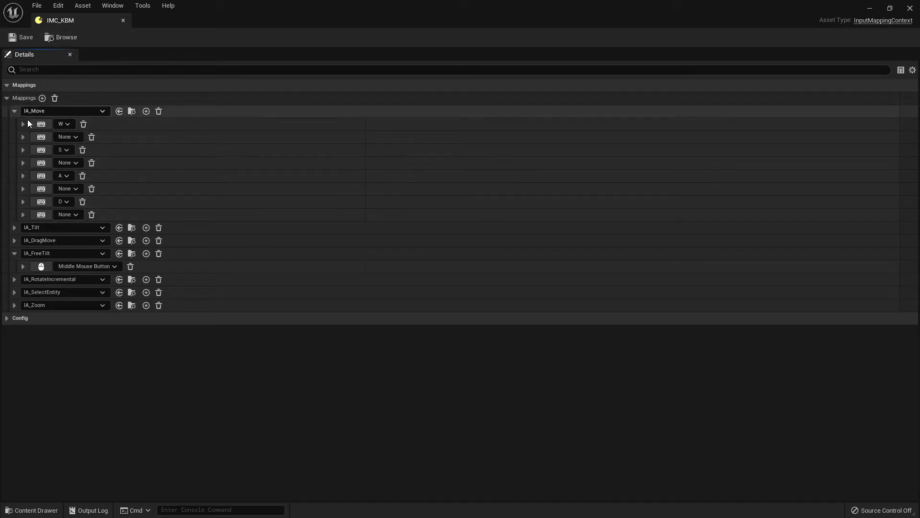
{"action": "mouse_move", "coordinate": [33, 142]}
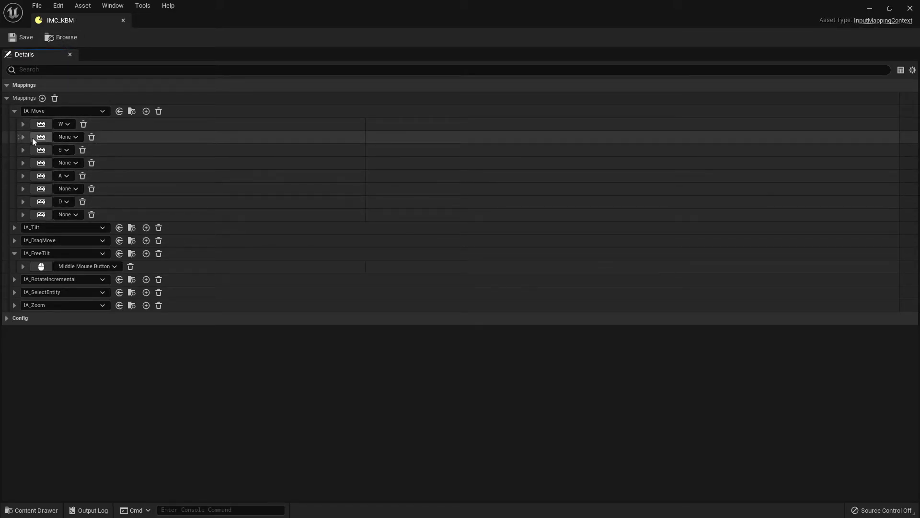
{"action": "left_click", "coordinate": [23, 138]}
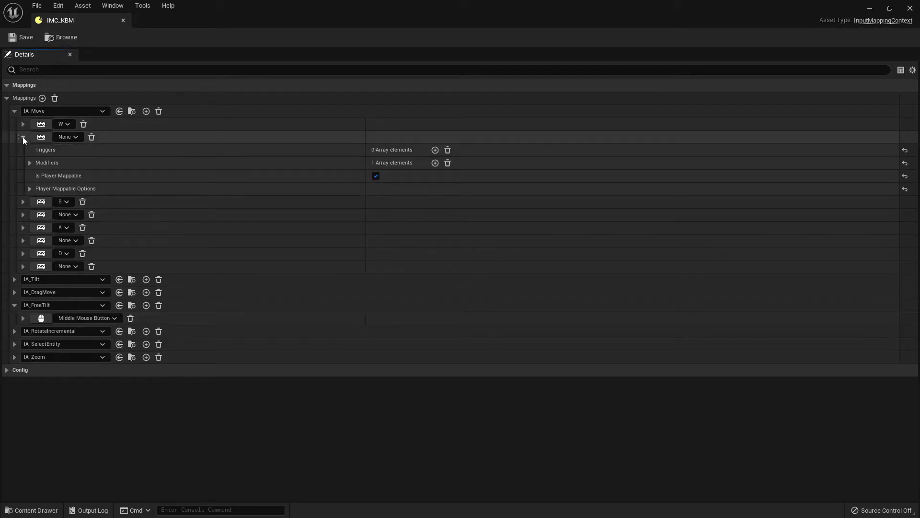
{"action": "left_click", "coordinate": [30, 188]}
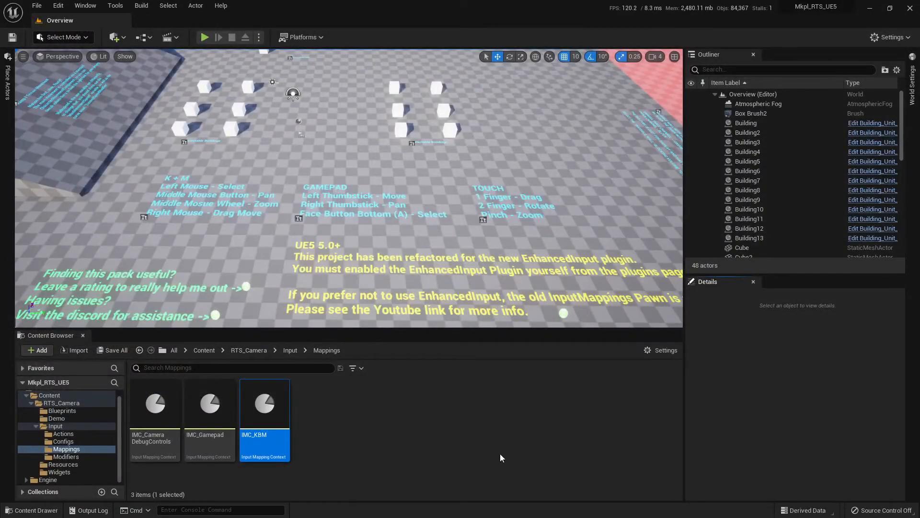
Browse the Modifiers and Configs folders and bring up the PMI_Default_KBM input config.
{"action": "left_click", "coordinate": [408, 445]}
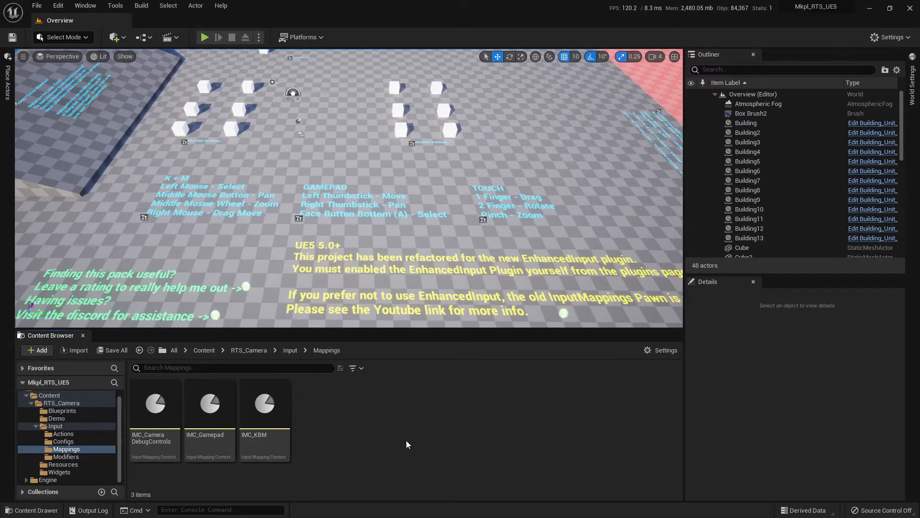
{"action": "left_click", "coordinate": [66, 457]}
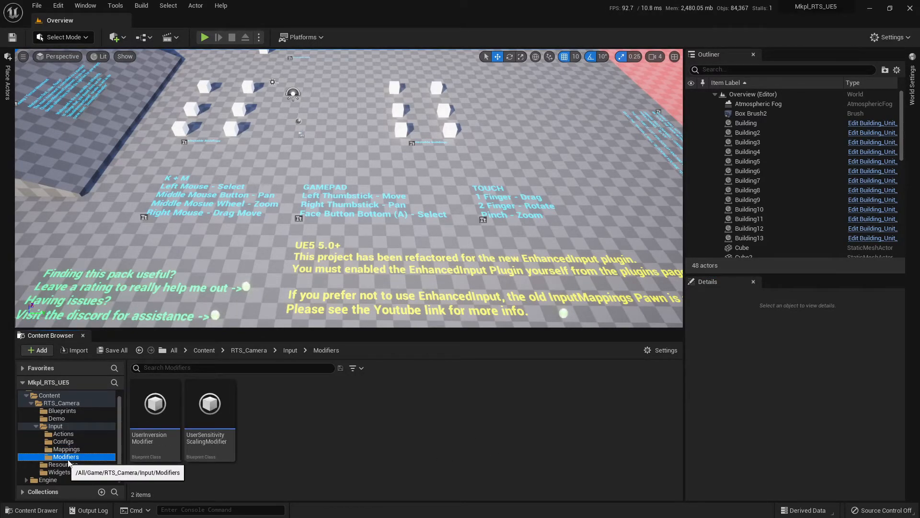
{"action": "left_click", "coordinate": [63, 441]}
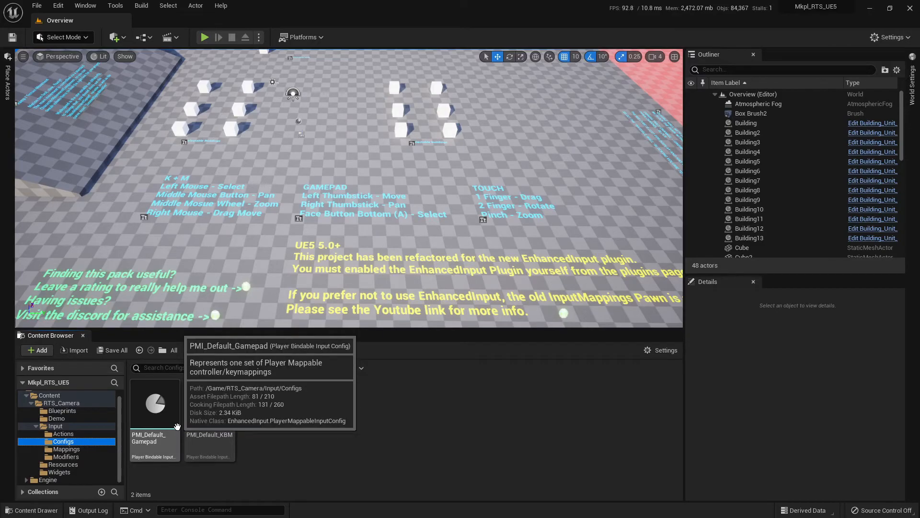
{"action": "mouse_move", "coordinate": [266, 423]}
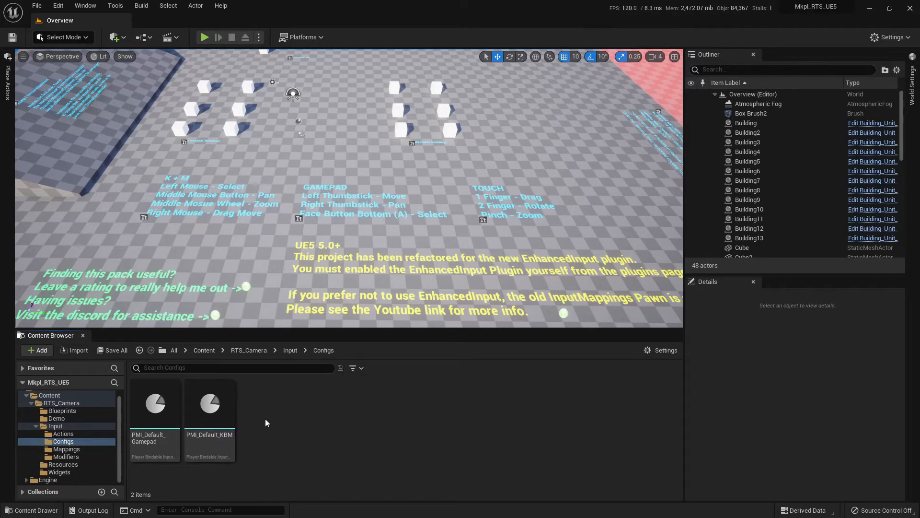
{"action": "double_click", "coordinate": [209, 403]}
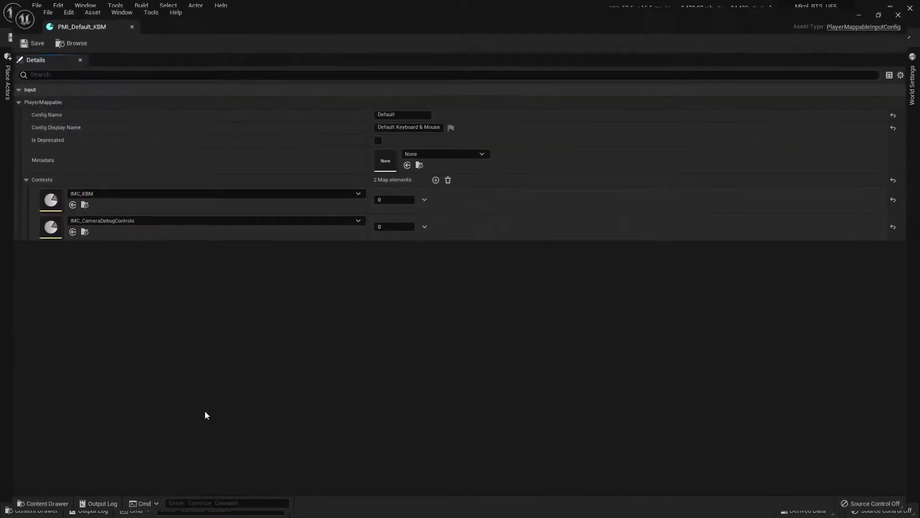
{"action": "mouse_move", "coordinate": [87, 195]}
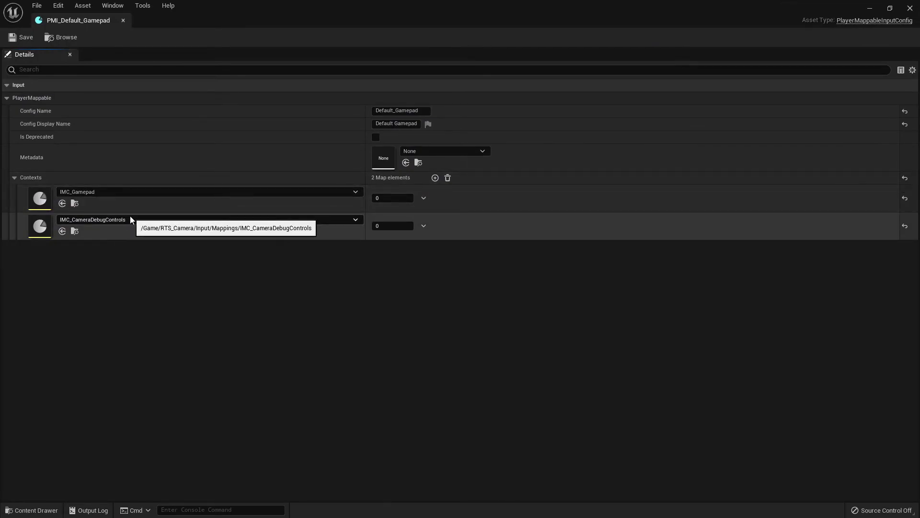
{"action": "mouse_move", "coordinate": [84, 61]}
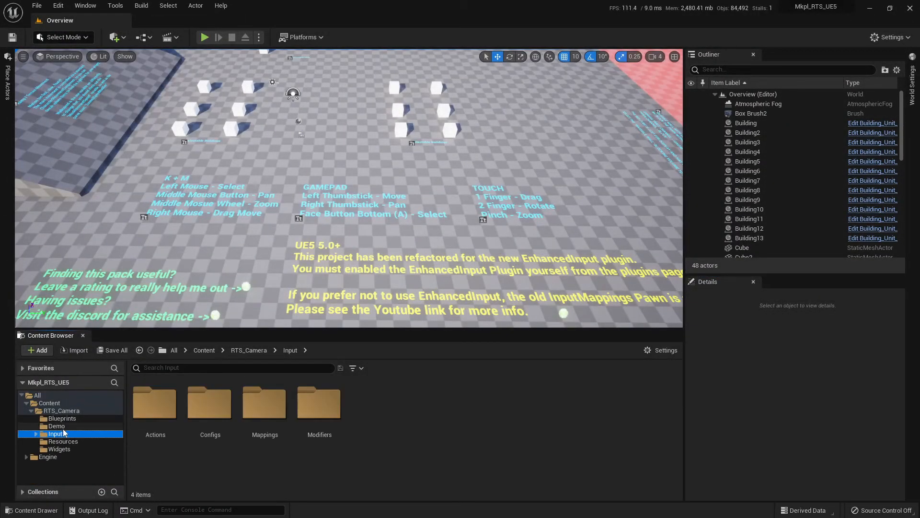
Select the W_HUD widget in Widgets, then list the Blueprints folder with RTS_Camera.
{"action": "left_click", "coordinate": [59, 449]}
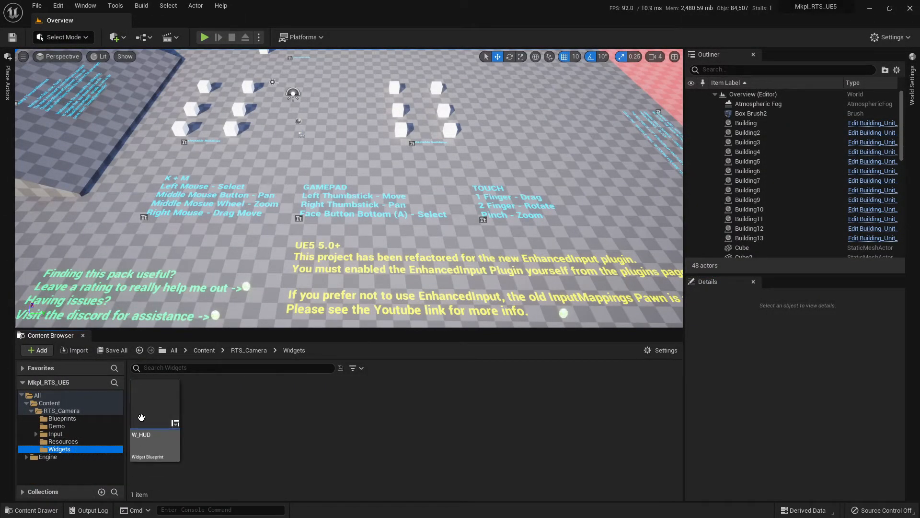
{"action": "left_click", "coordinate": [155, 404]}
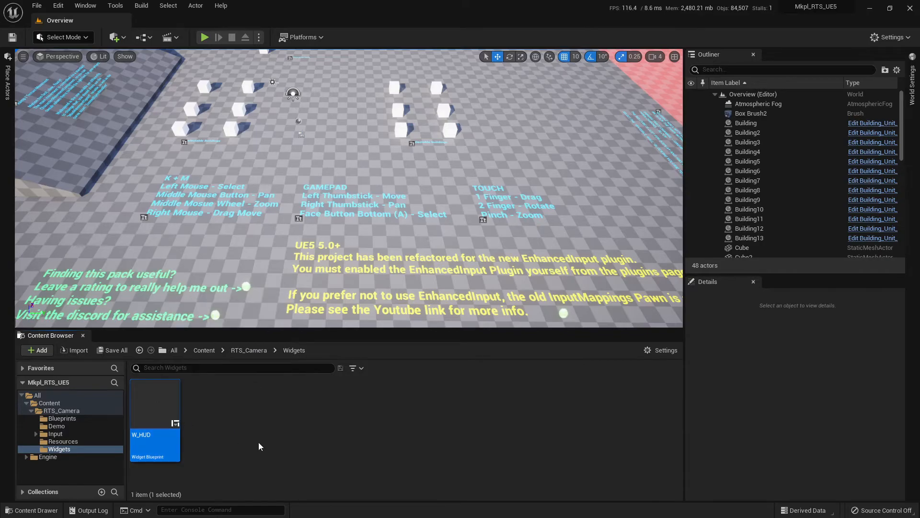
{"action": "left_click", "coordinate": [61, 418]}
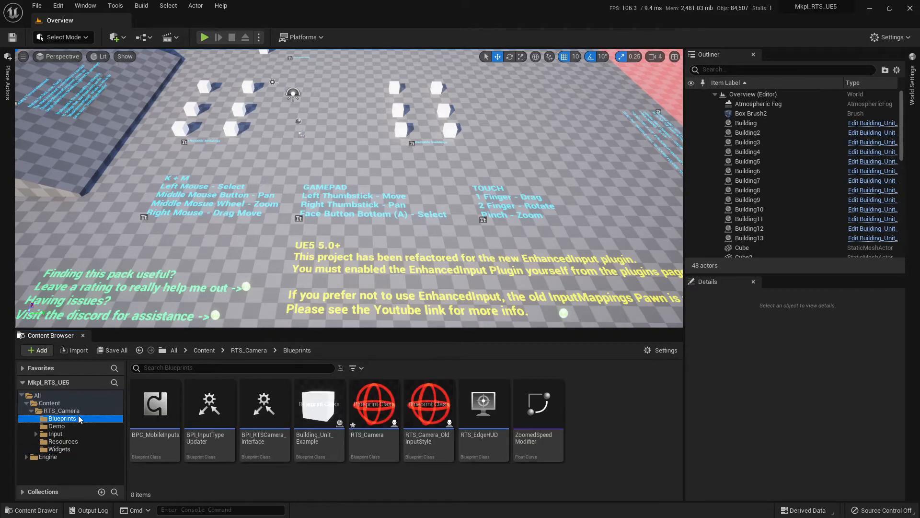
{"action": "mouse_move", "coordinate": [80, 418]}
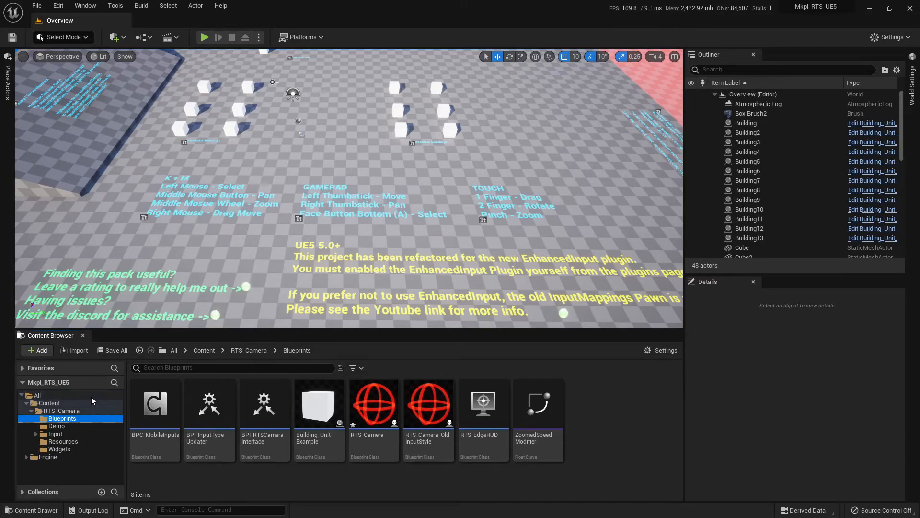
{"action": "mouse_move", "coordinate": [640, 433]}
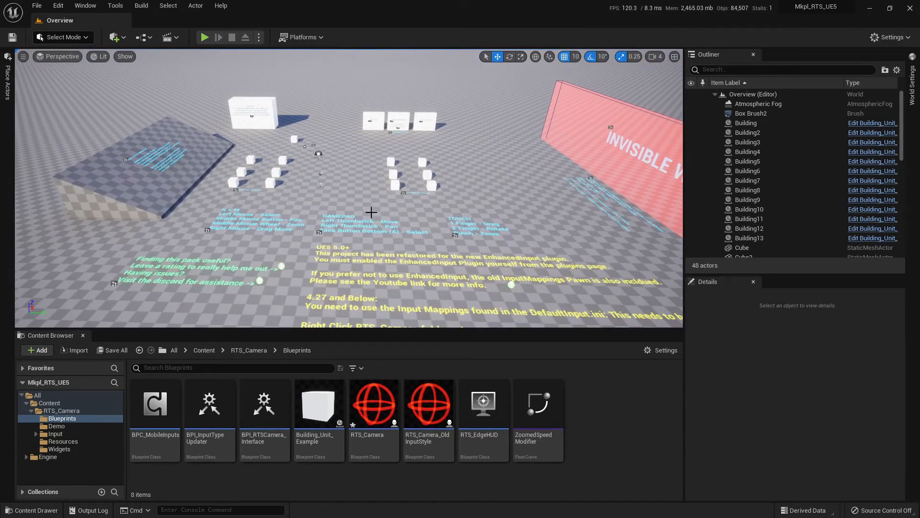
{"action": "left_click", "coordinate": [374, 116]}
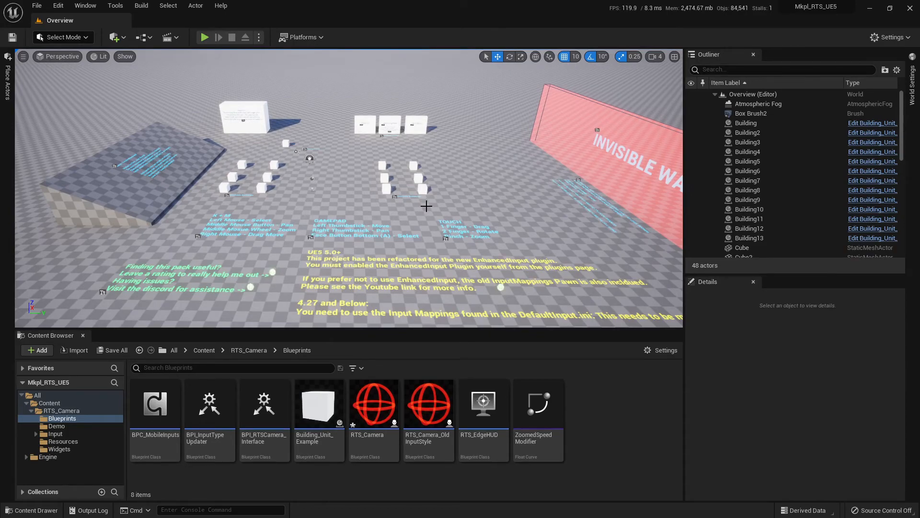
{"action": "left_click", "coordinate": [374, 404]}
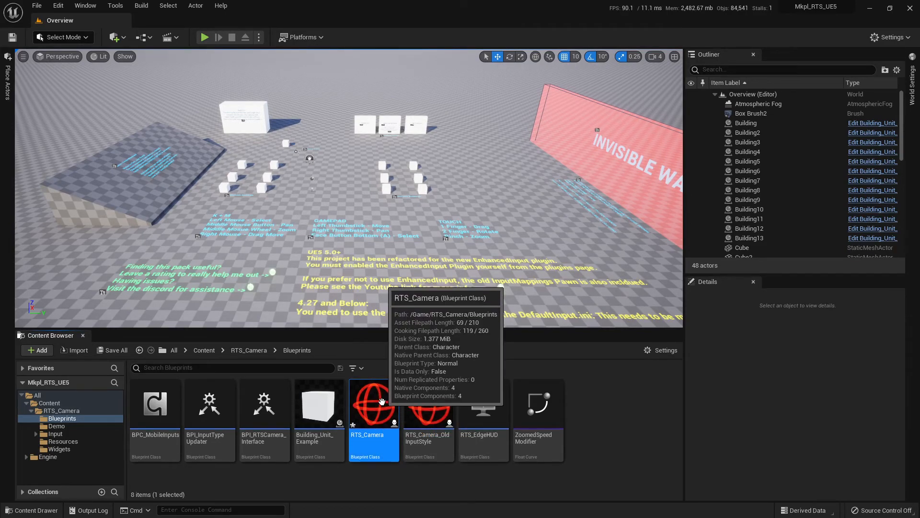
Bring up RTS_Camera's actions, then edit the blueprint and view its Options variable group.
{"action": "right_click", "coordinate": [374, 404]}
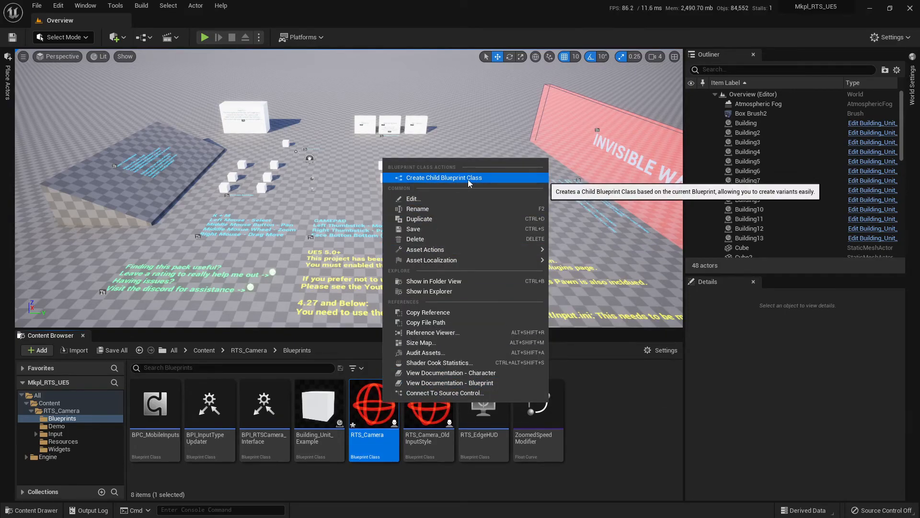
{"action": "mouse_move", "coordinate": [426, 249]}
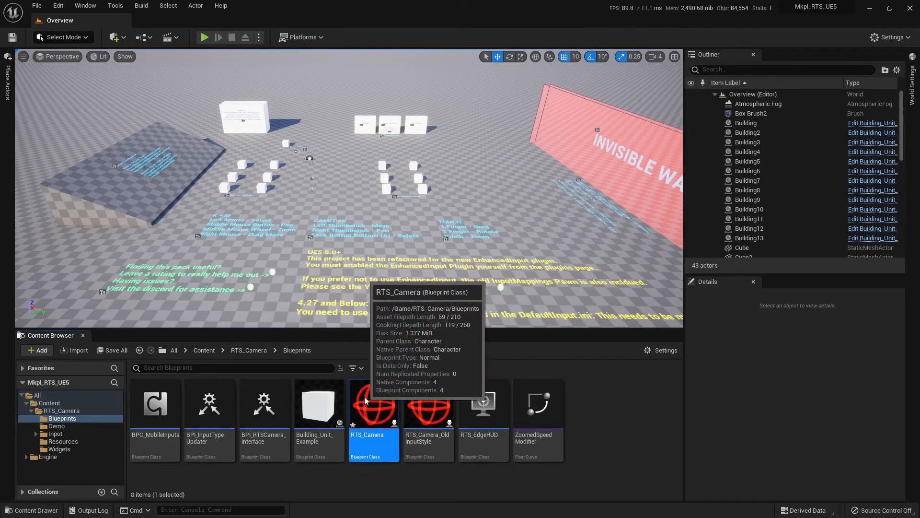
{"action": "double_click", "coordinate": [374, 413]}
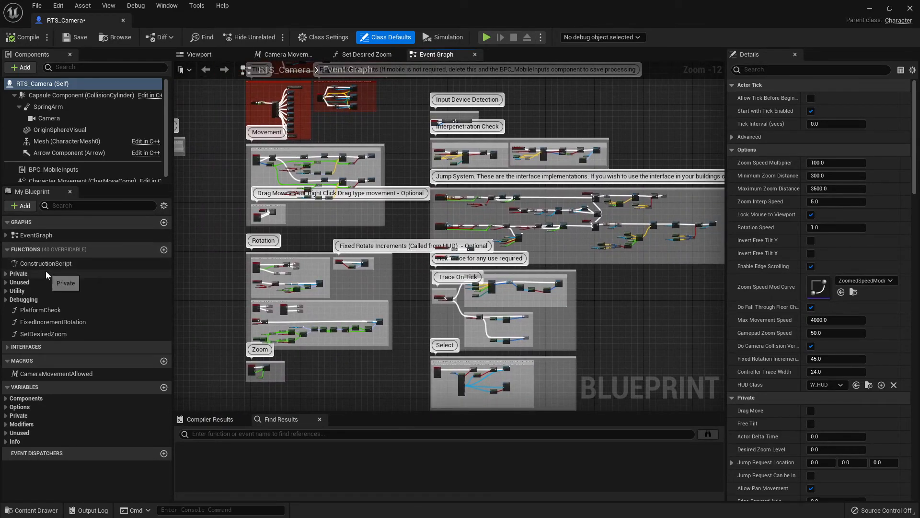
{"action": "mouse_move", "coordinate": [21, 412]}
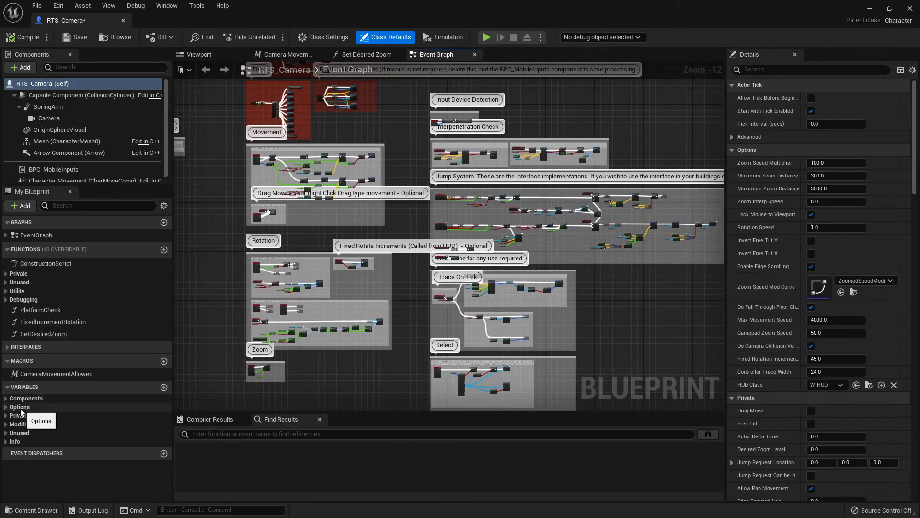
{"action": "left_click", "coordinate": [19, 406]}
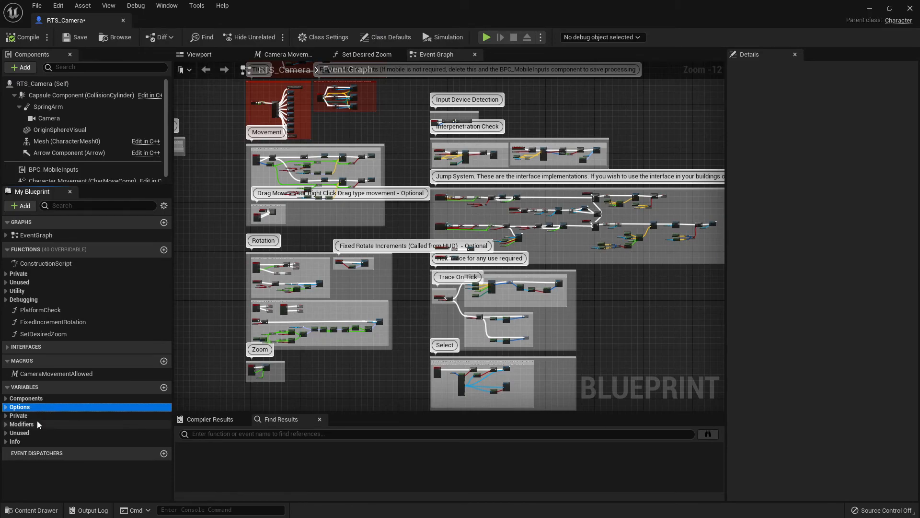
{"action": "mouse_move", "coordinate": [39, 424]}
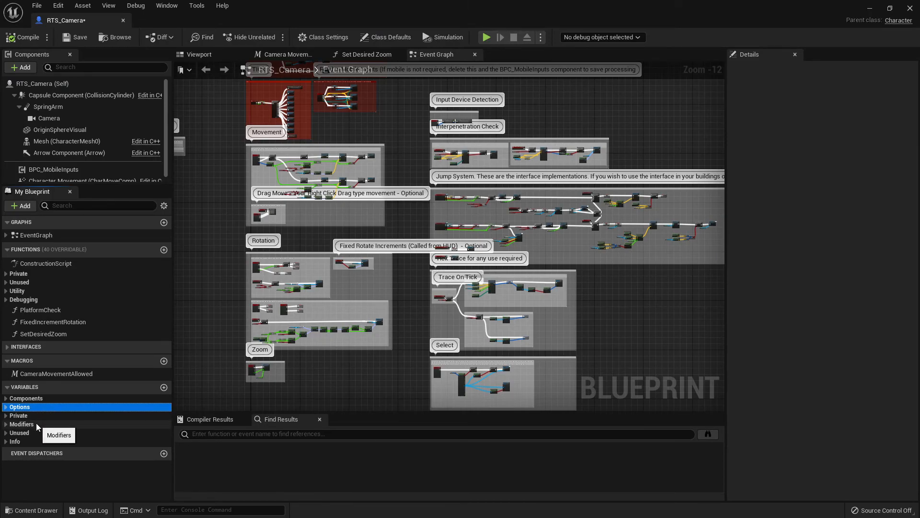
{"action": "mouse_move", "coordinate": [48, 445]}
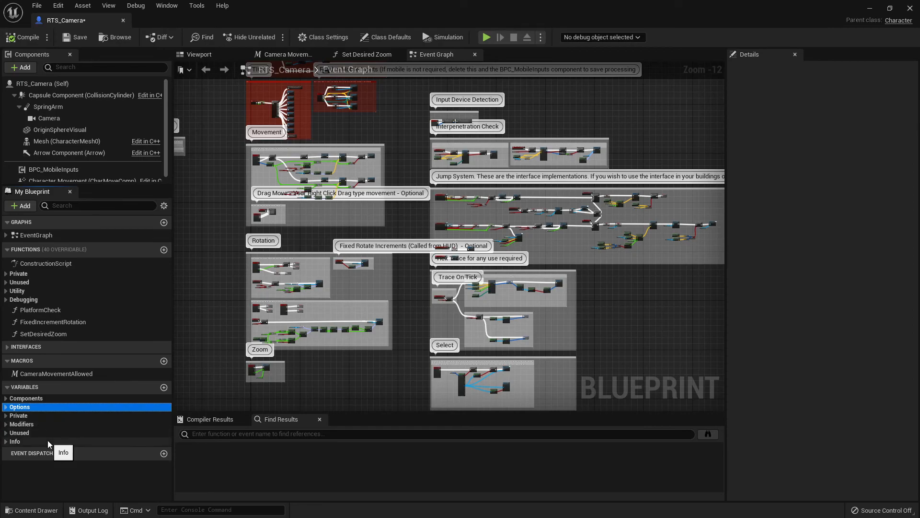
{"action": "mouse_move", "coordinate": [85, 21]}
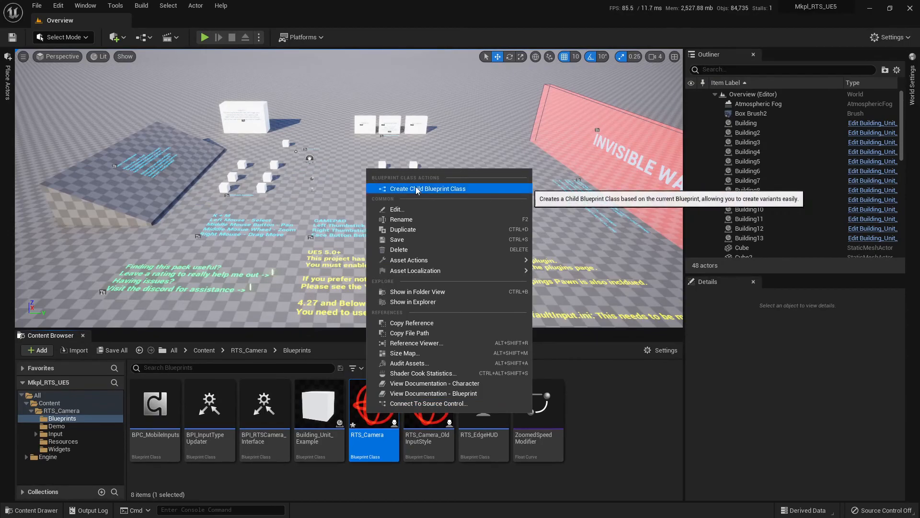
Create RTS_Camera_Child from RTS_Camera and view its inherited defaults and empty Event Graph.
{"action": "left_click", "coordinate": [427, 188]}
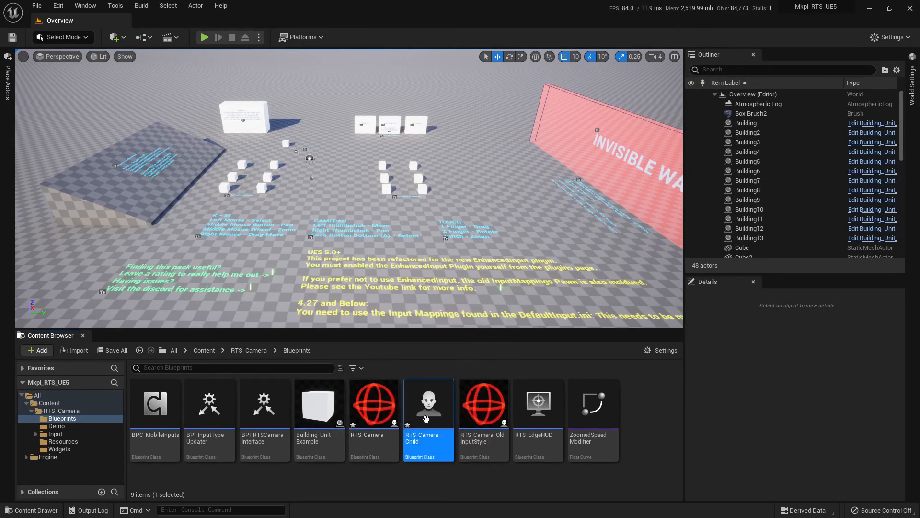
{"action": "double_click", "coordinate": [428, 403]}
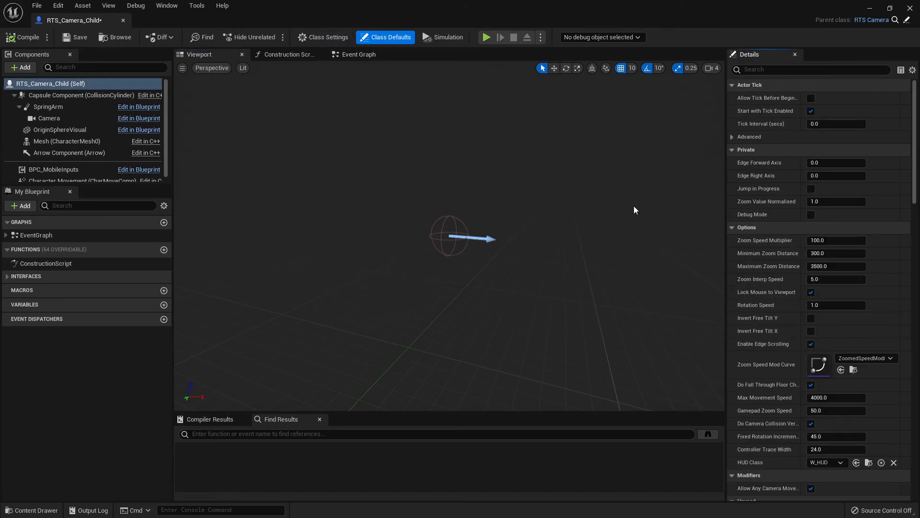
{"action": "scroll", "scroll_direction": "down", "scroll_amount": 3}
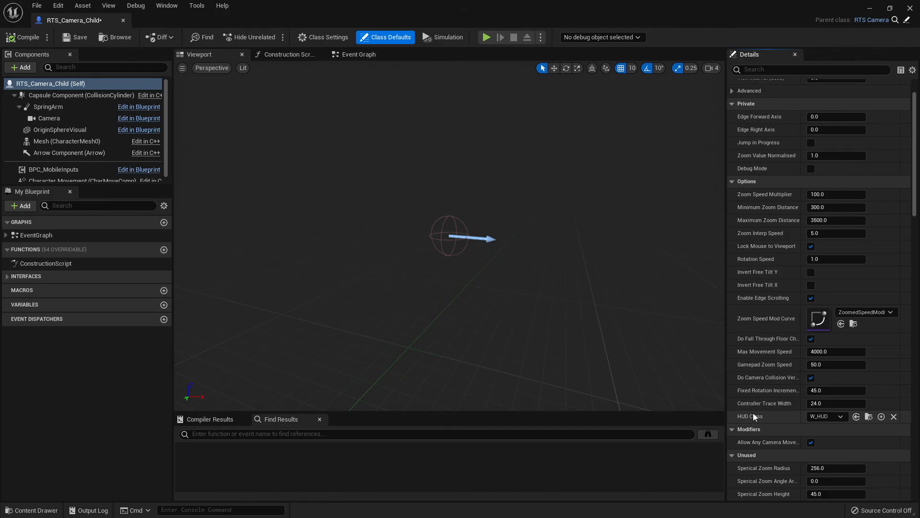
{"action": "left_click", "coordinate": [358, 53]}
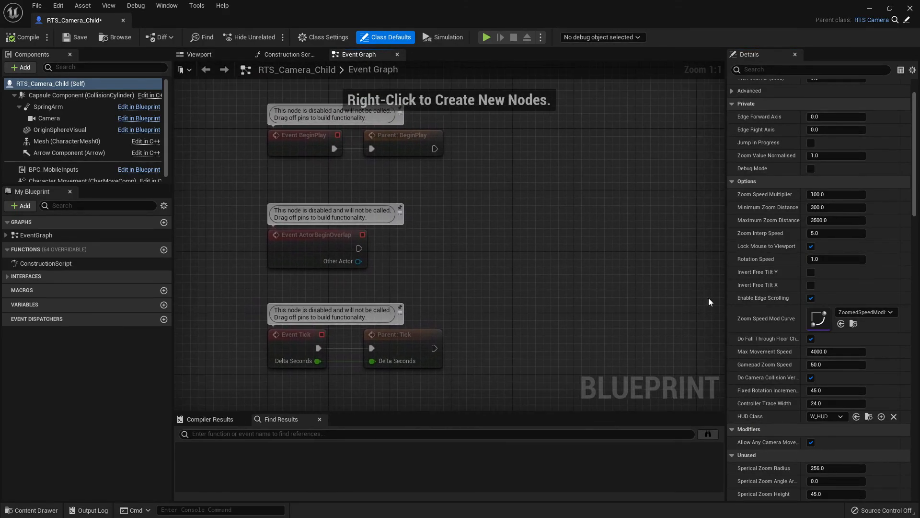
{"action": "scroll", "scroll_direction": "down", "scroll_amount": 3}
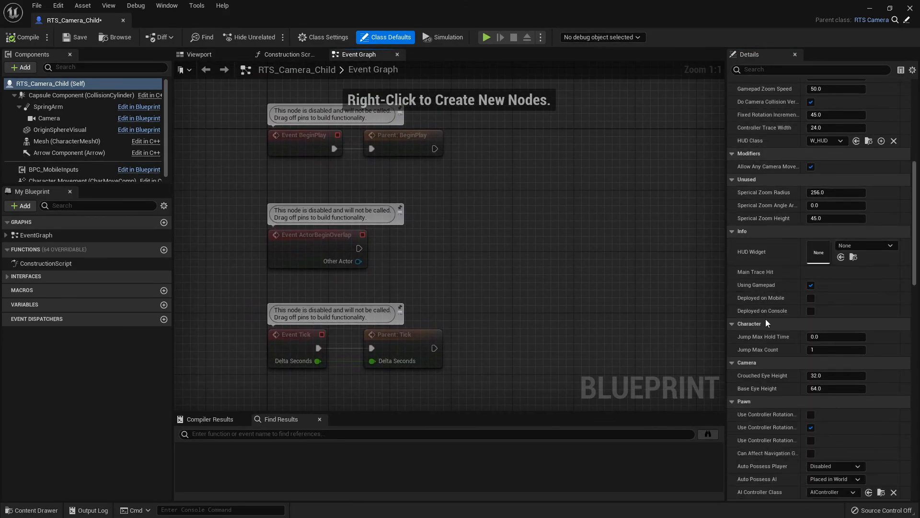